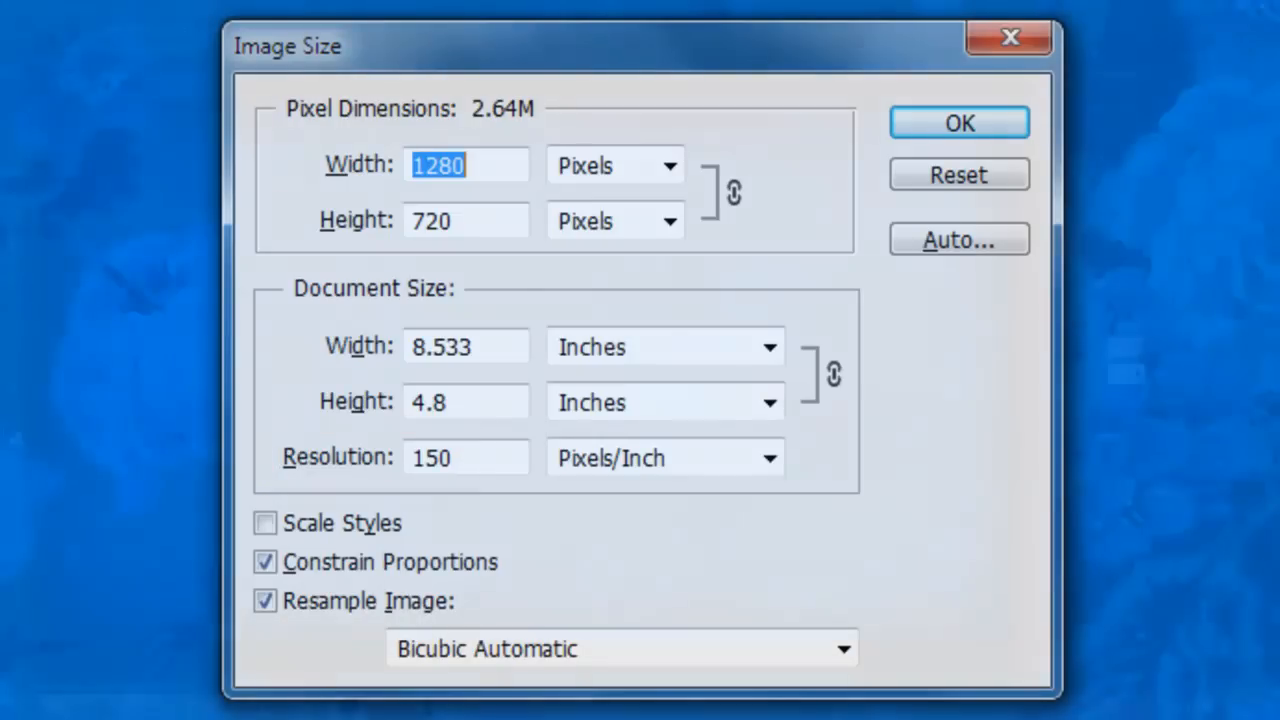
# Confirm the 1280×720 image size and leave the DUCK layer hidden so only Background shows.
pyautogui.click(958, 122)
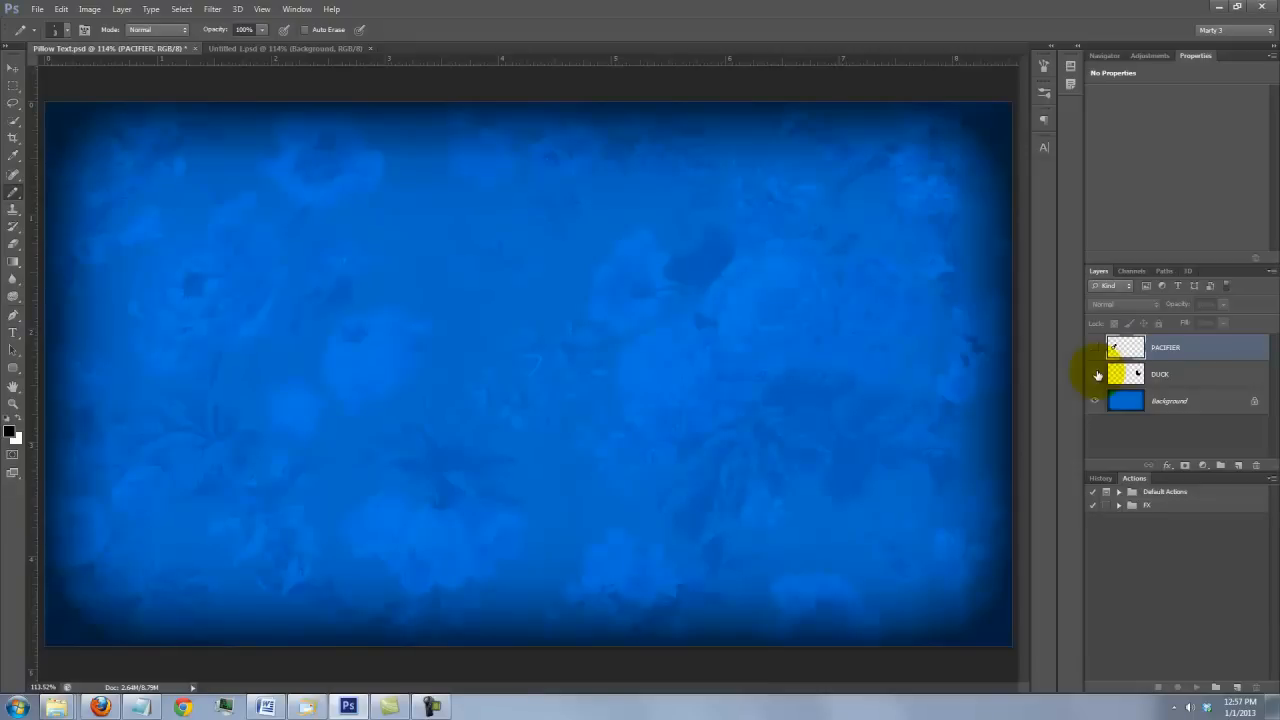
pyautogui.click(1094, 374)
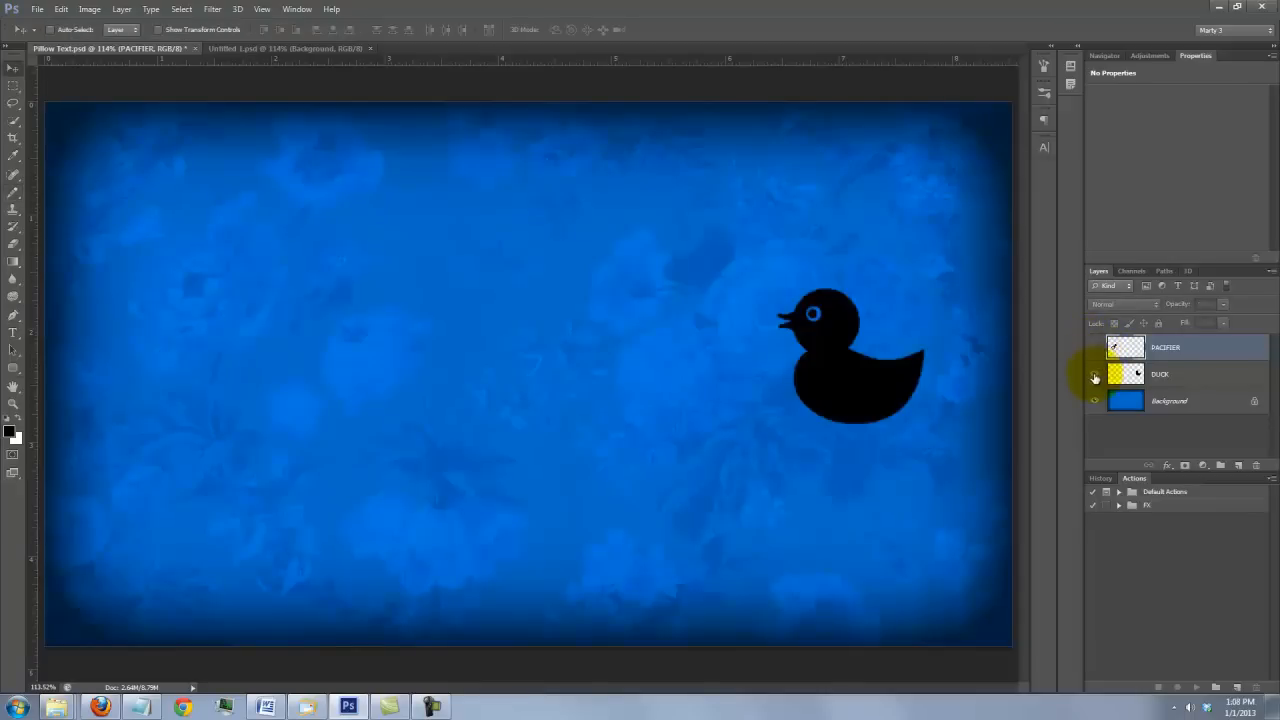
pyautogui.click(1094, 376)
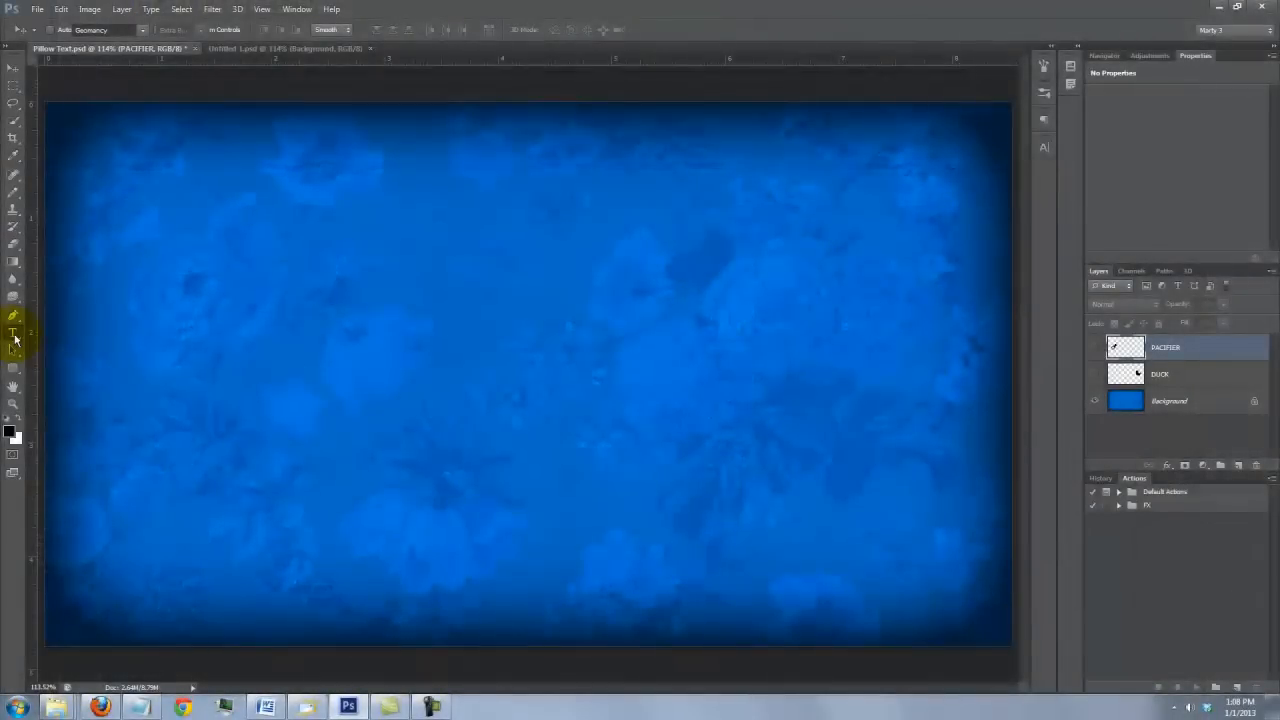
# Type the name, date and 7LB. 3OZ. lines in black Geomancy with the Horizontal Type tool.
pyautogui.rightClick(14, 338)
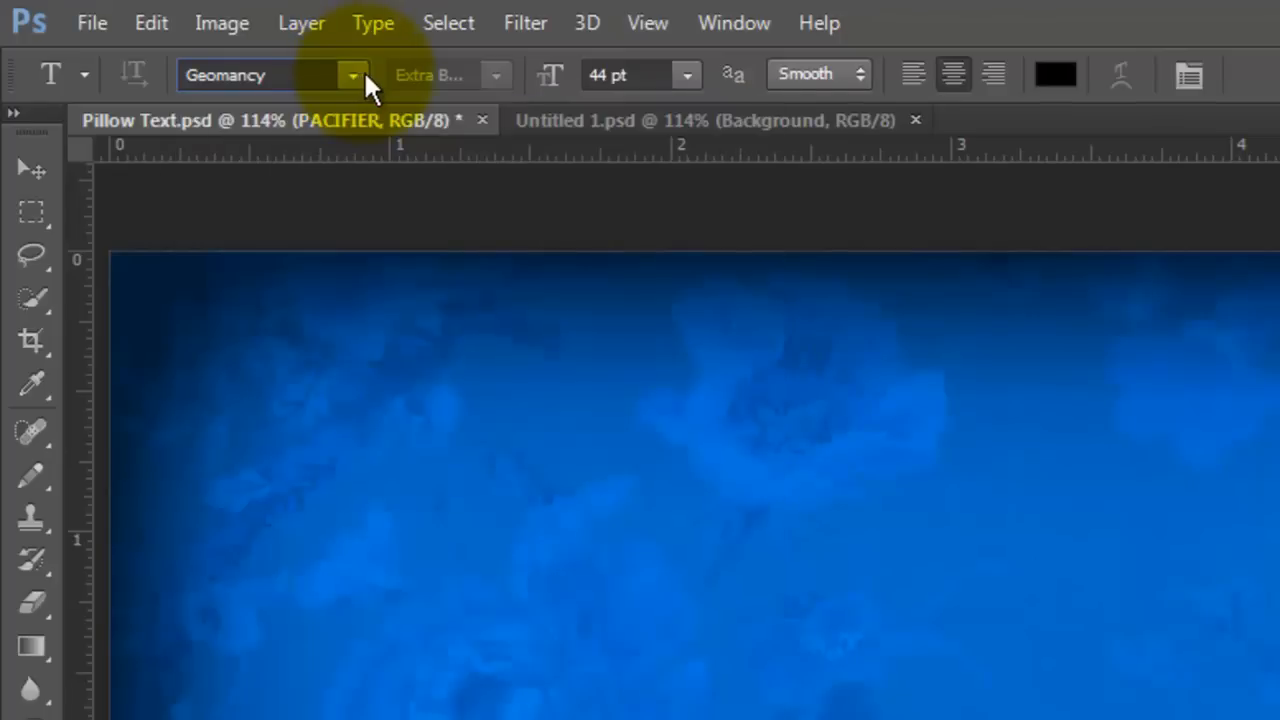
pyautogui.tripleClick(608, 74)
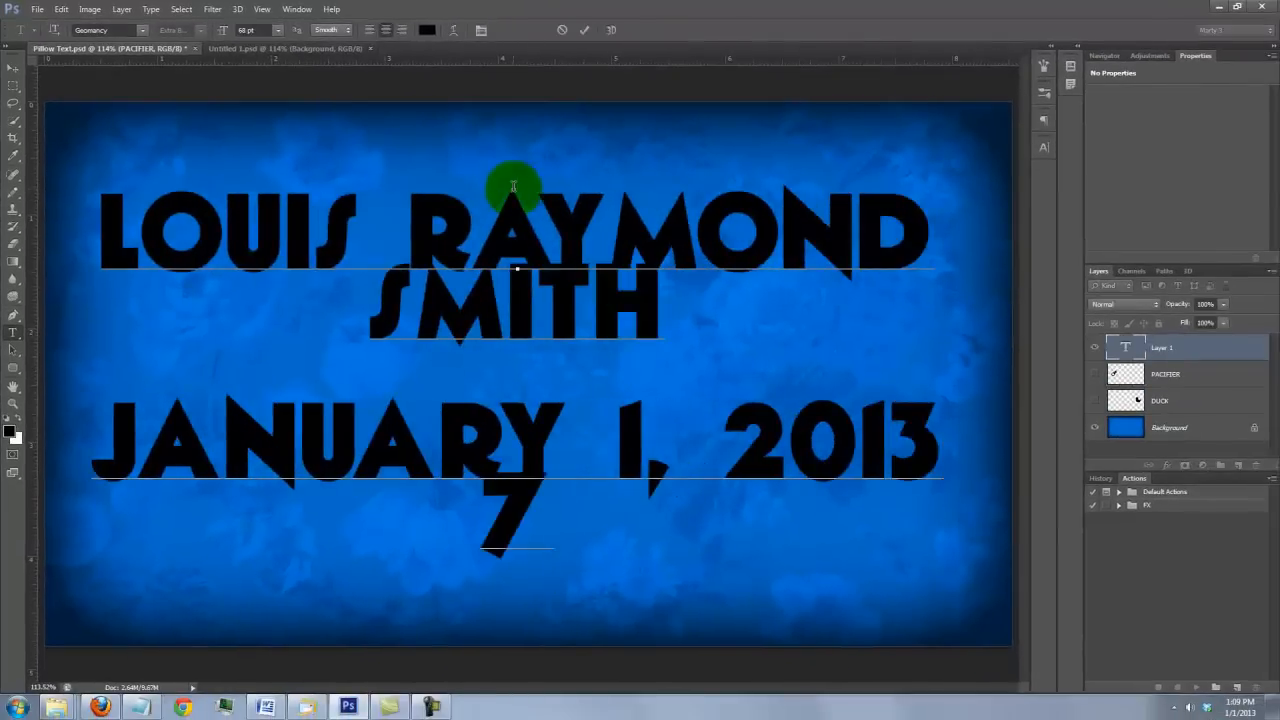
pyautogui.write('LB. 3OZ.')
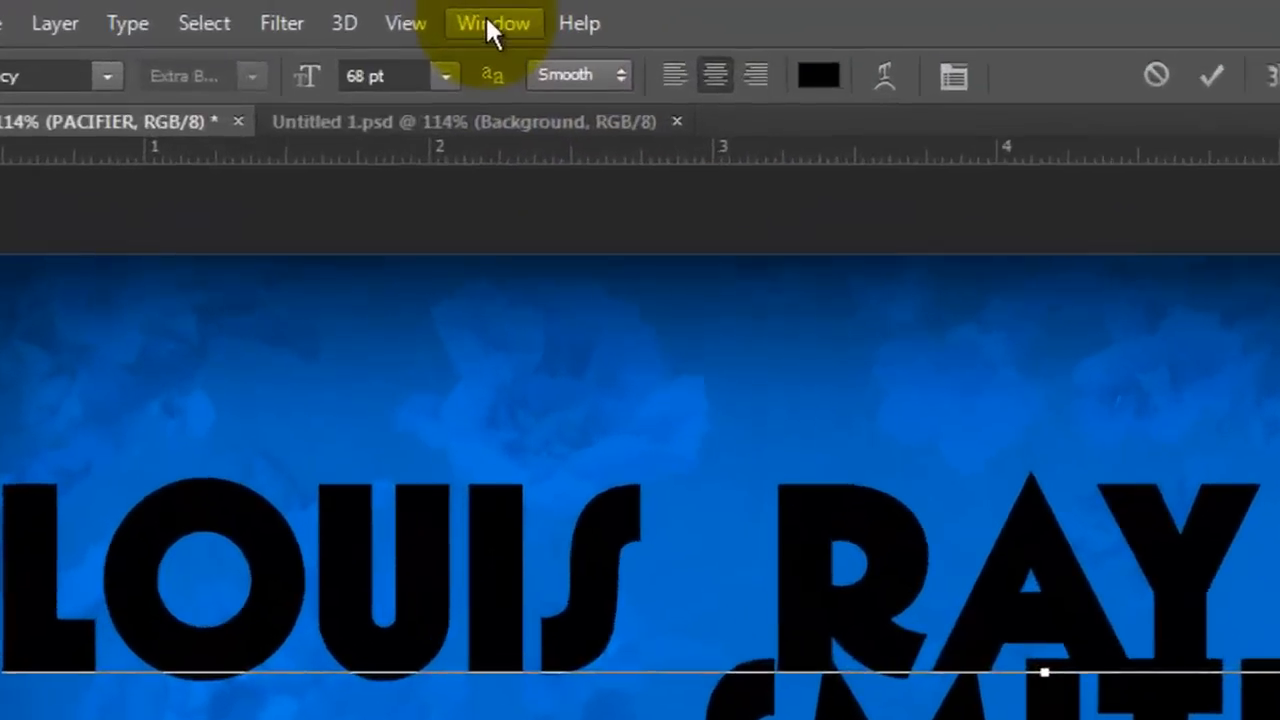
# Show the Character panel and set the date and weight lines to 44 pt.
pyautogui.click(494, 24)
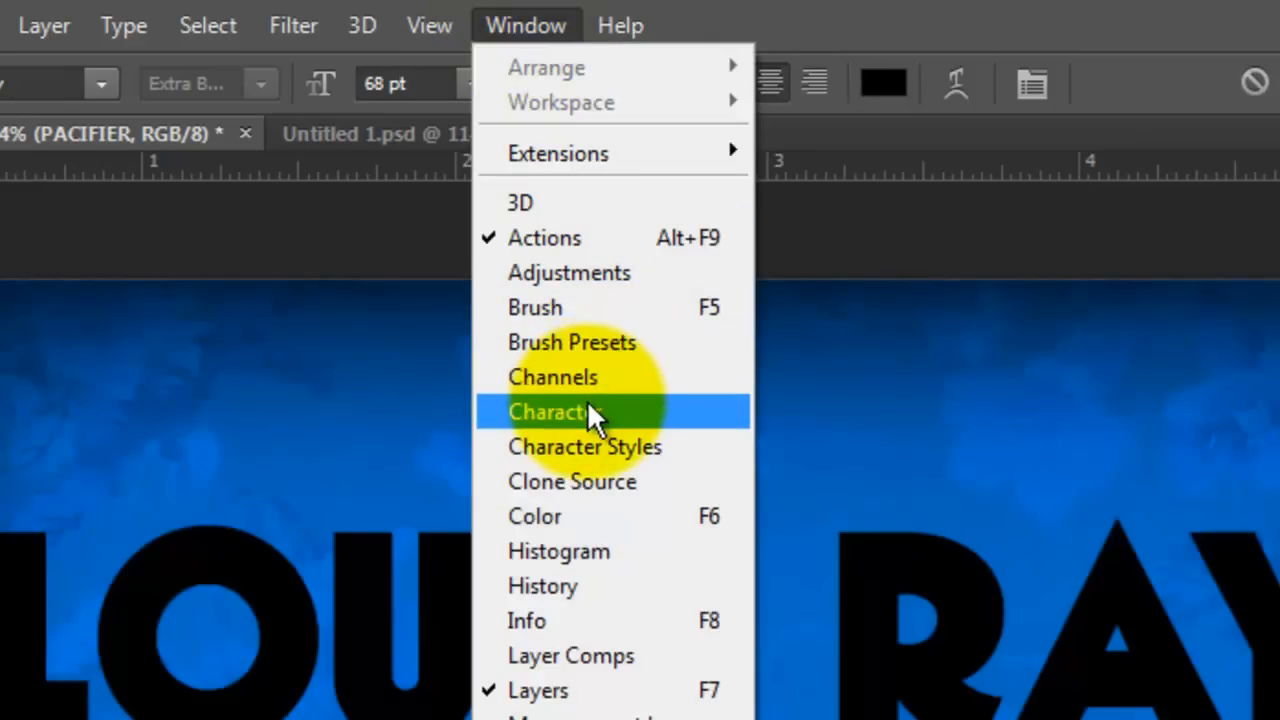
pyautogui.click(550, 412)
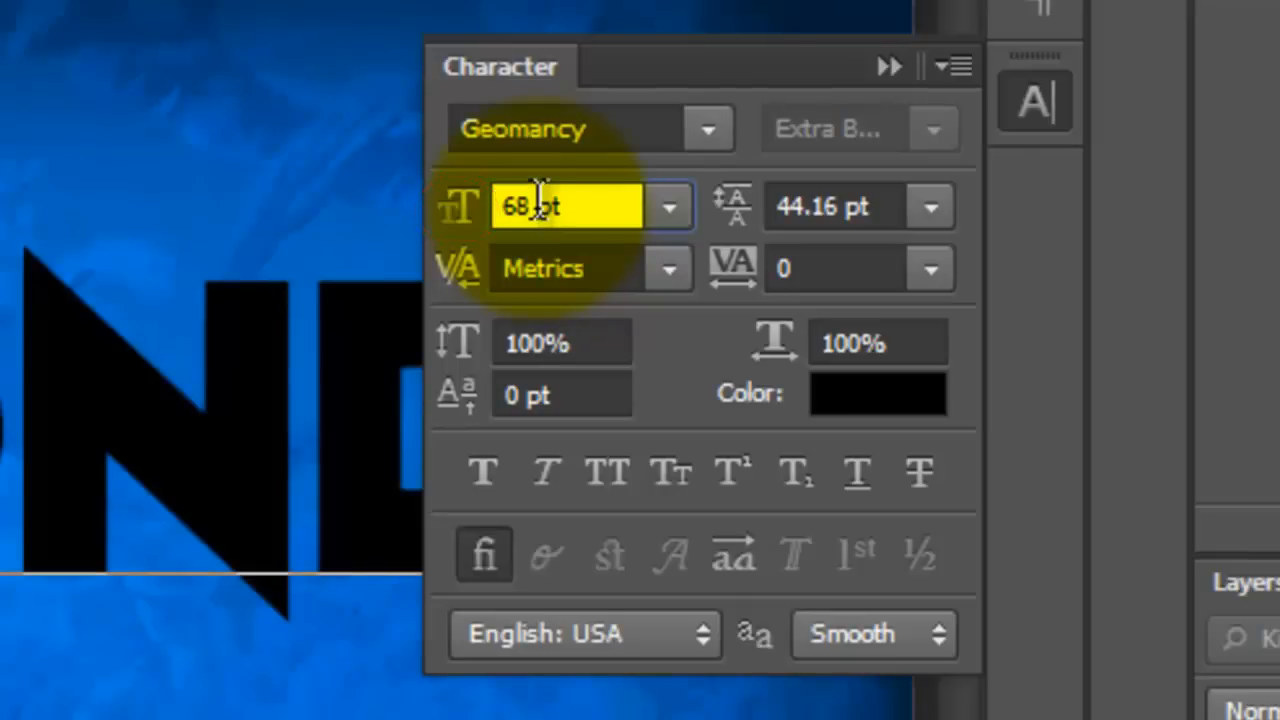
pyautogui.write('44pt')
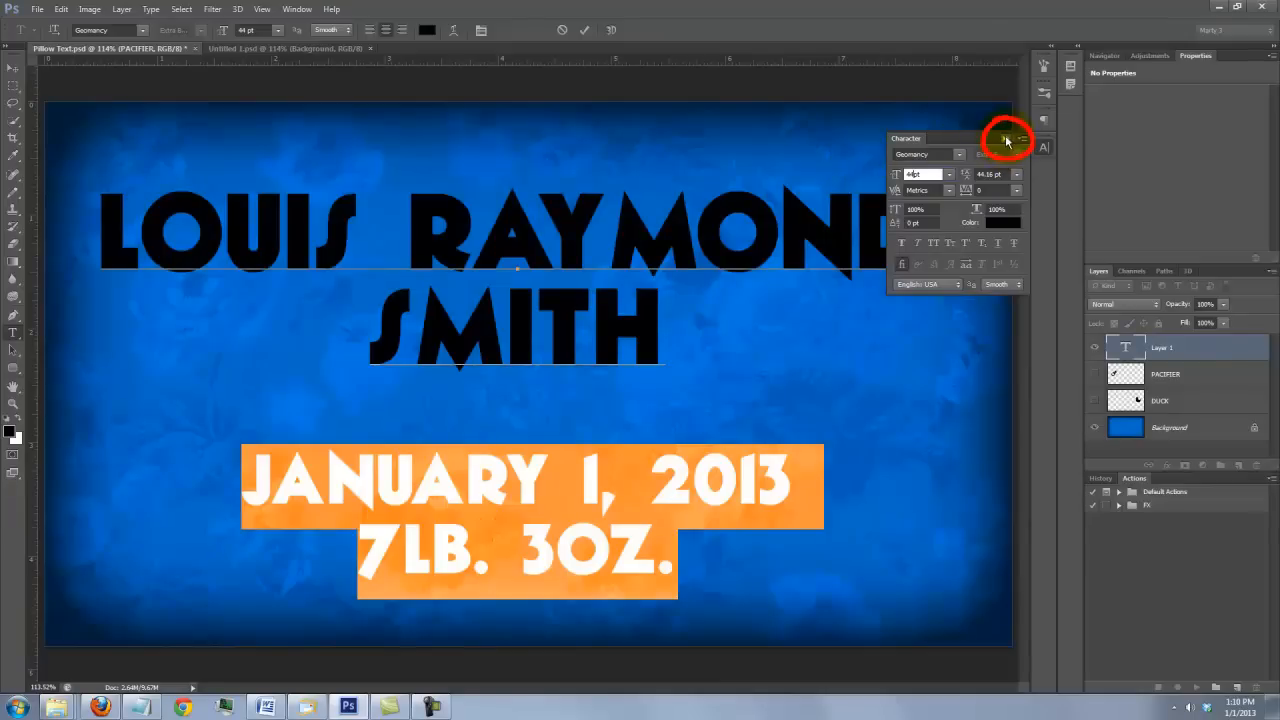
# Commit the text, centre it horizontally on the canvas and drop the selection.
pyautogui.click(1008, 138)
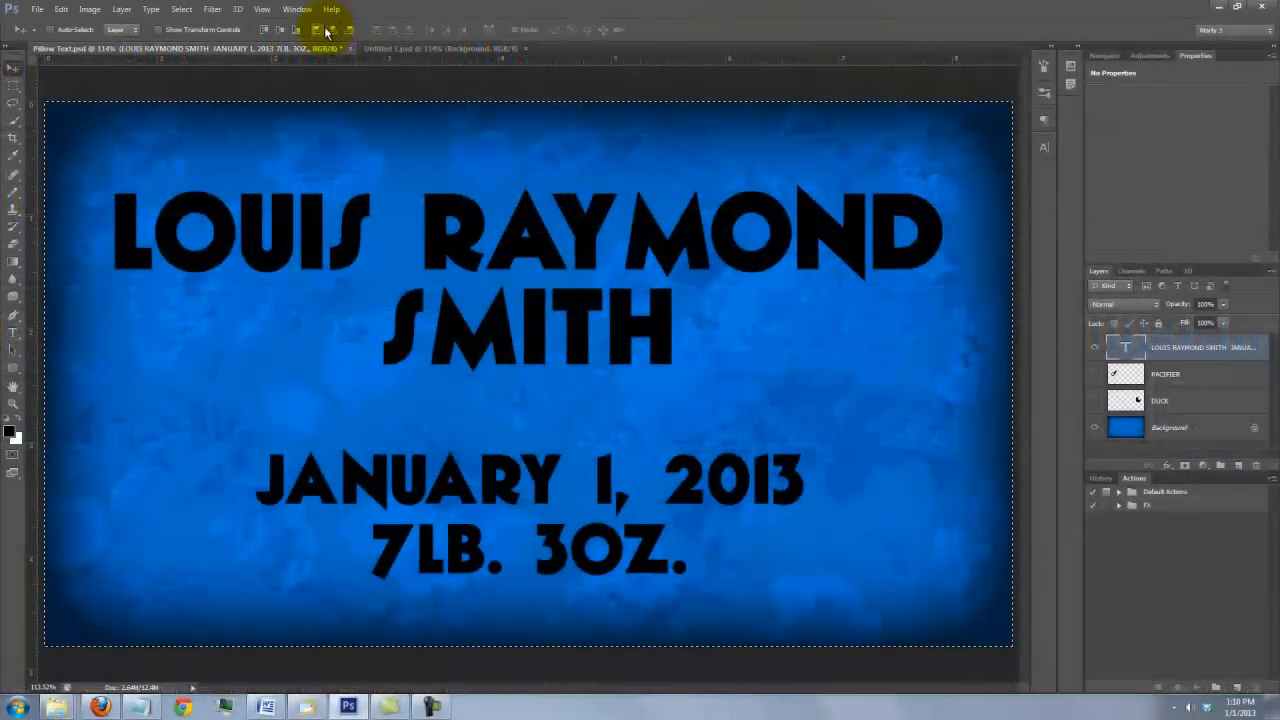
pyautogui.press('ctrl+d')
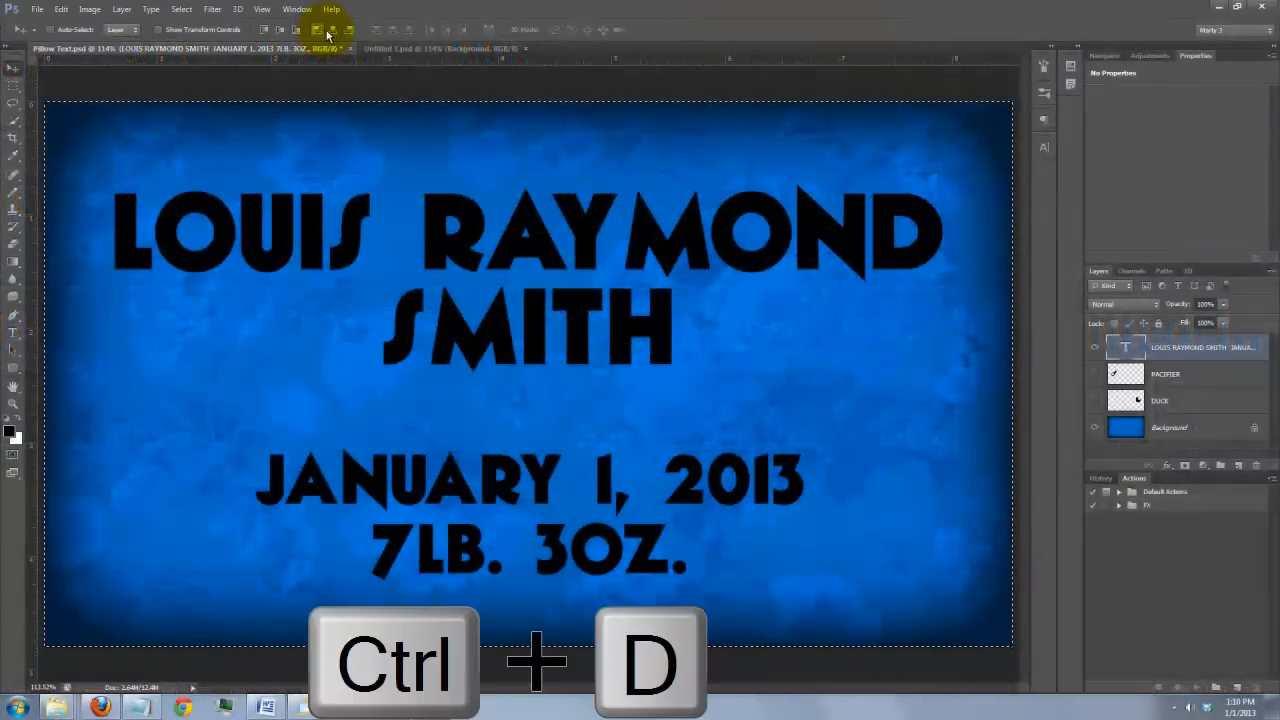
pyautogui.press('ctrl+d')
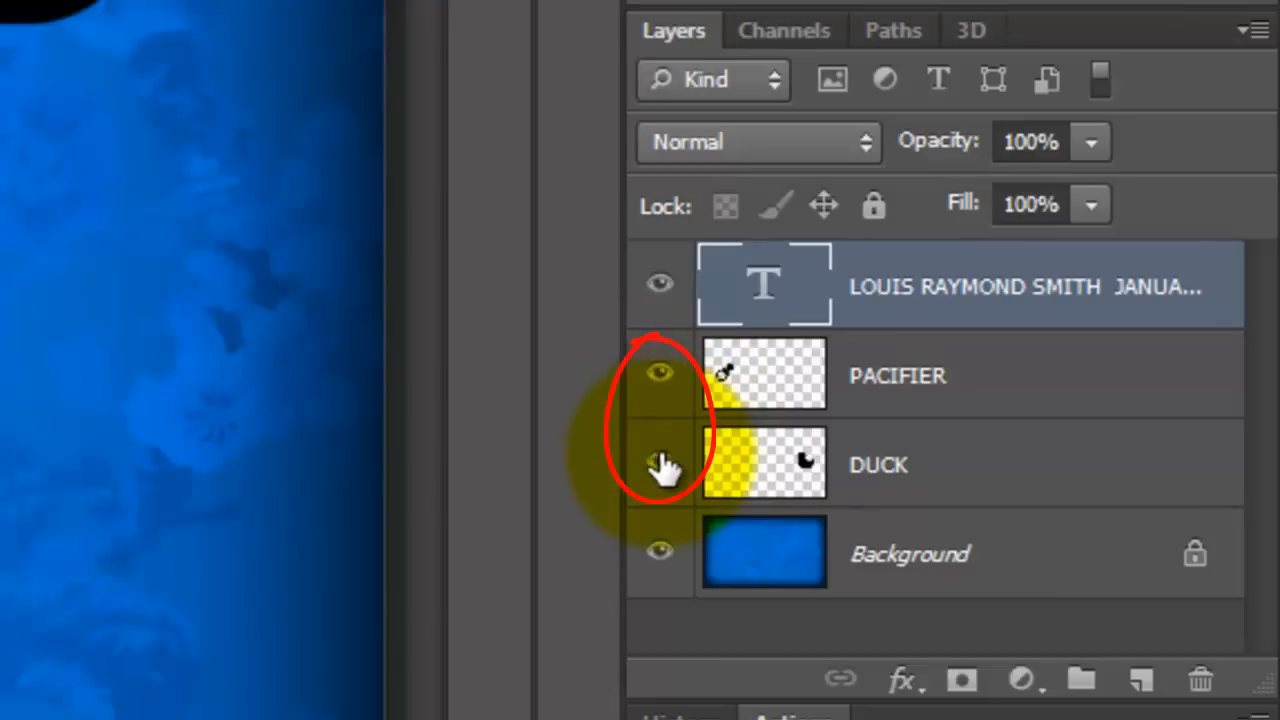
# Show DUCK, select it with the text and PACIFIER layers, and convert them to one smart object.
pyautogui.click(878, 464)
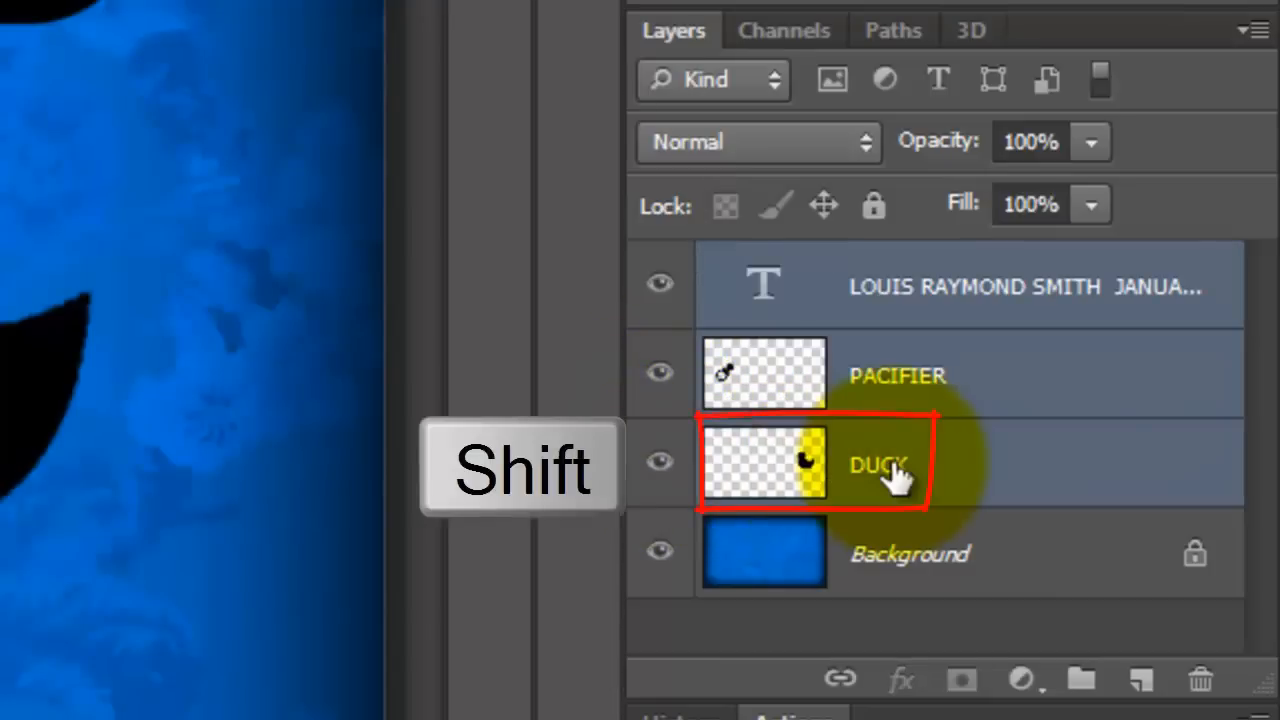
pyautogui.click(970, 288)
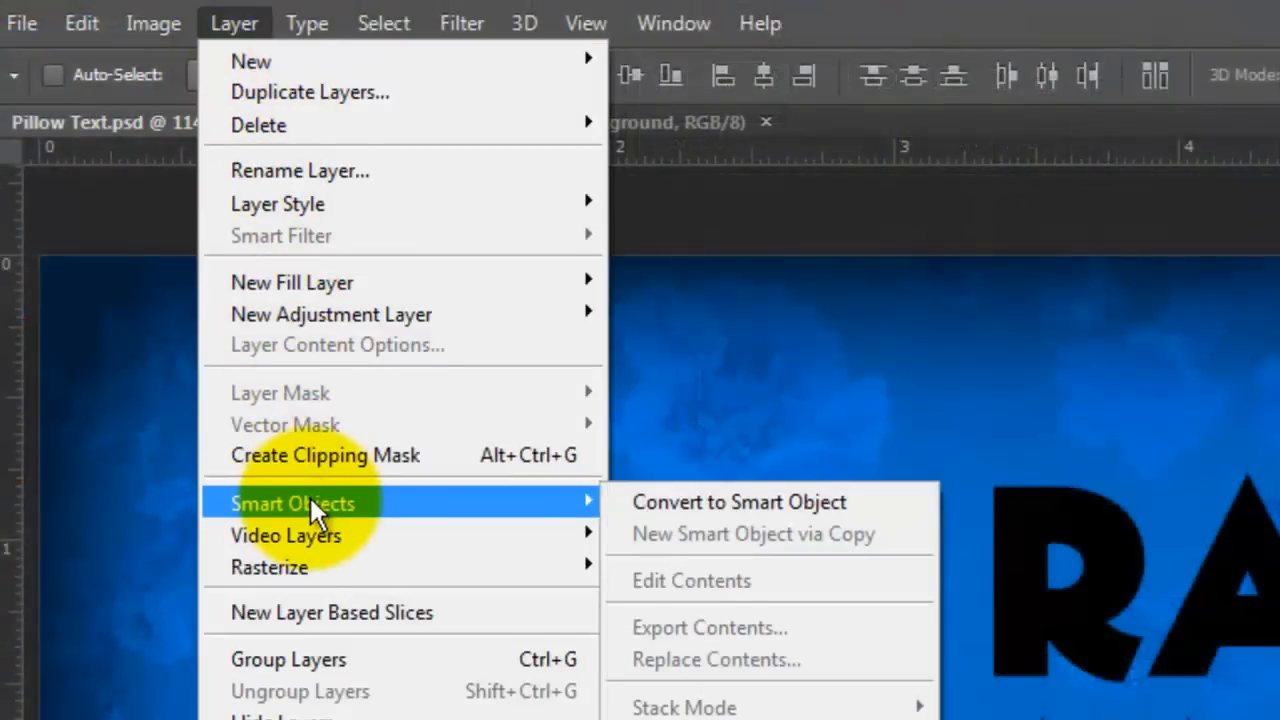
pyautogui.moveTo(724, 502)
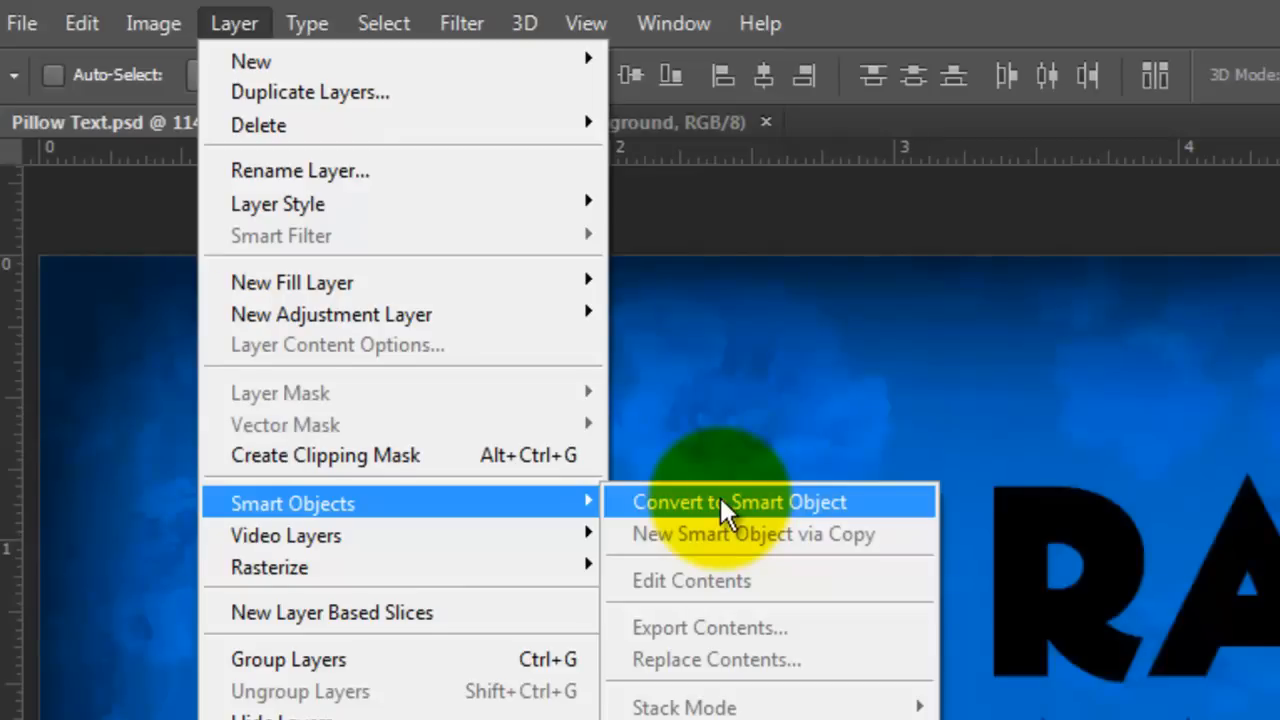
pyautogui.click(740, 500)
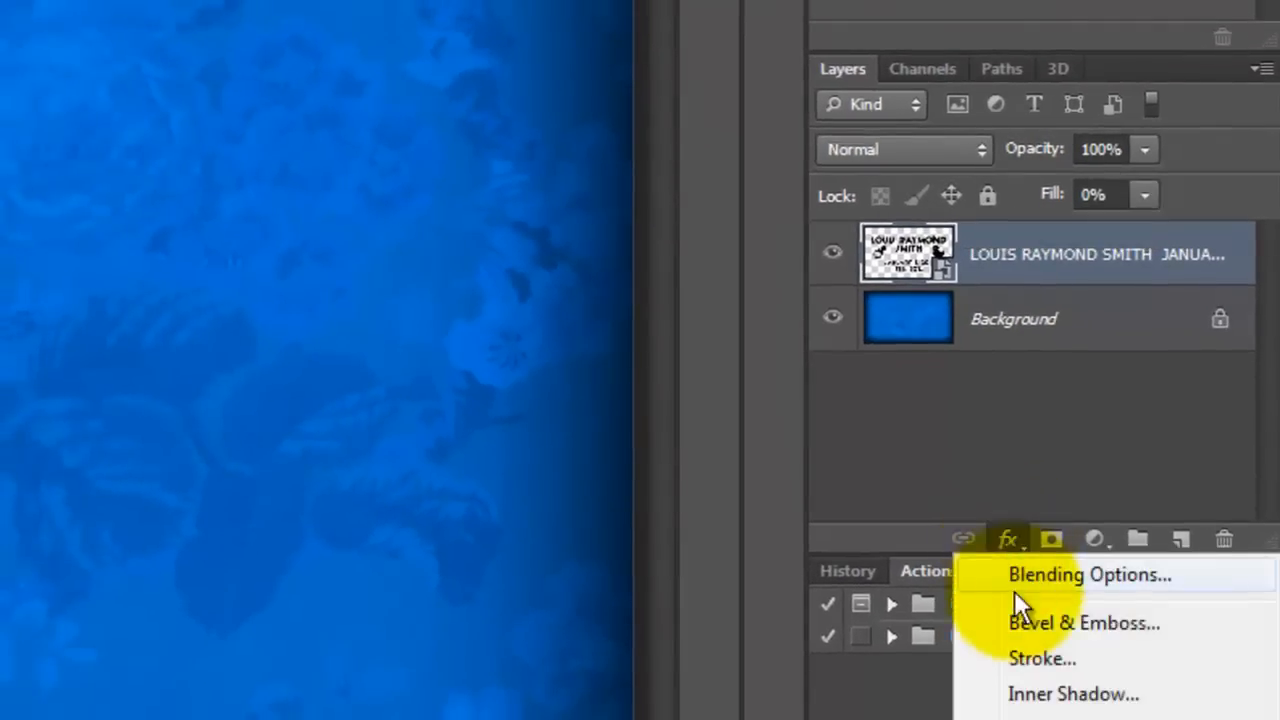
pyautogui.moveTo(1030, 622)
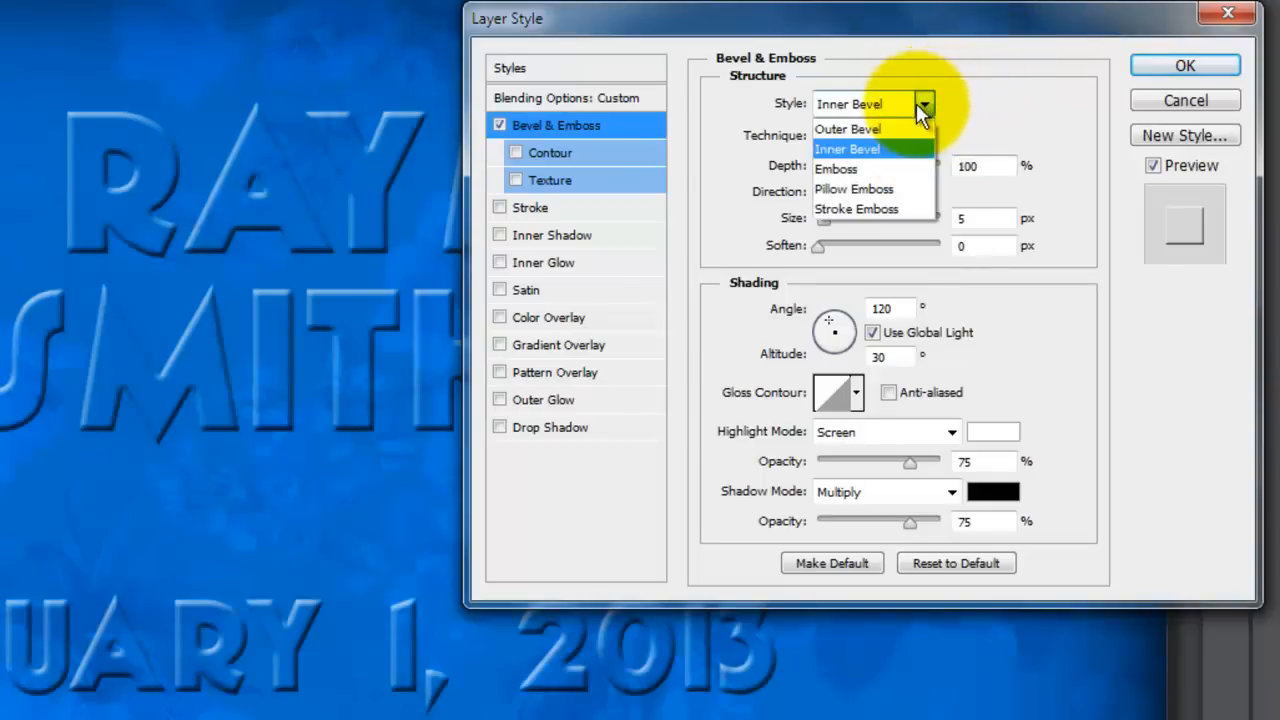
# Apply Pillow Emboss at 500% depth, 15 px size, 6 px soften, Color Dodge highlight and Linear Burn shadow.
pyautogui.click(854, 188)
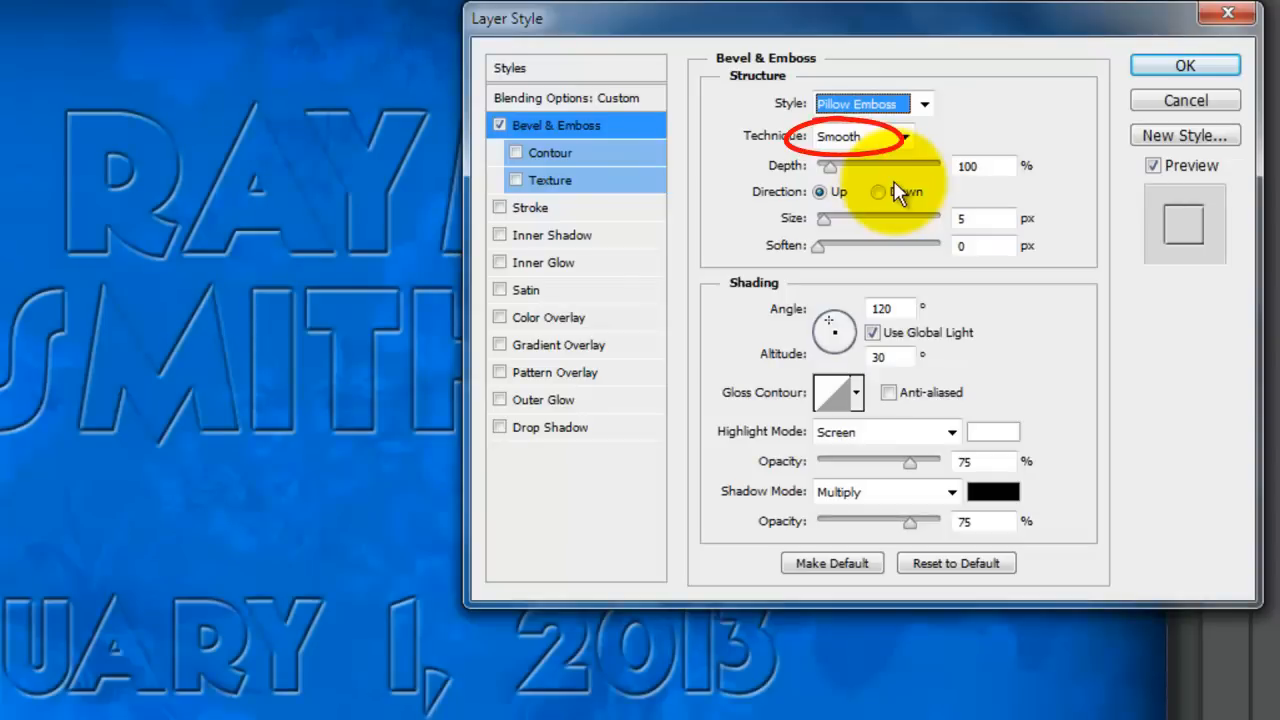
pyautogui.write('50')
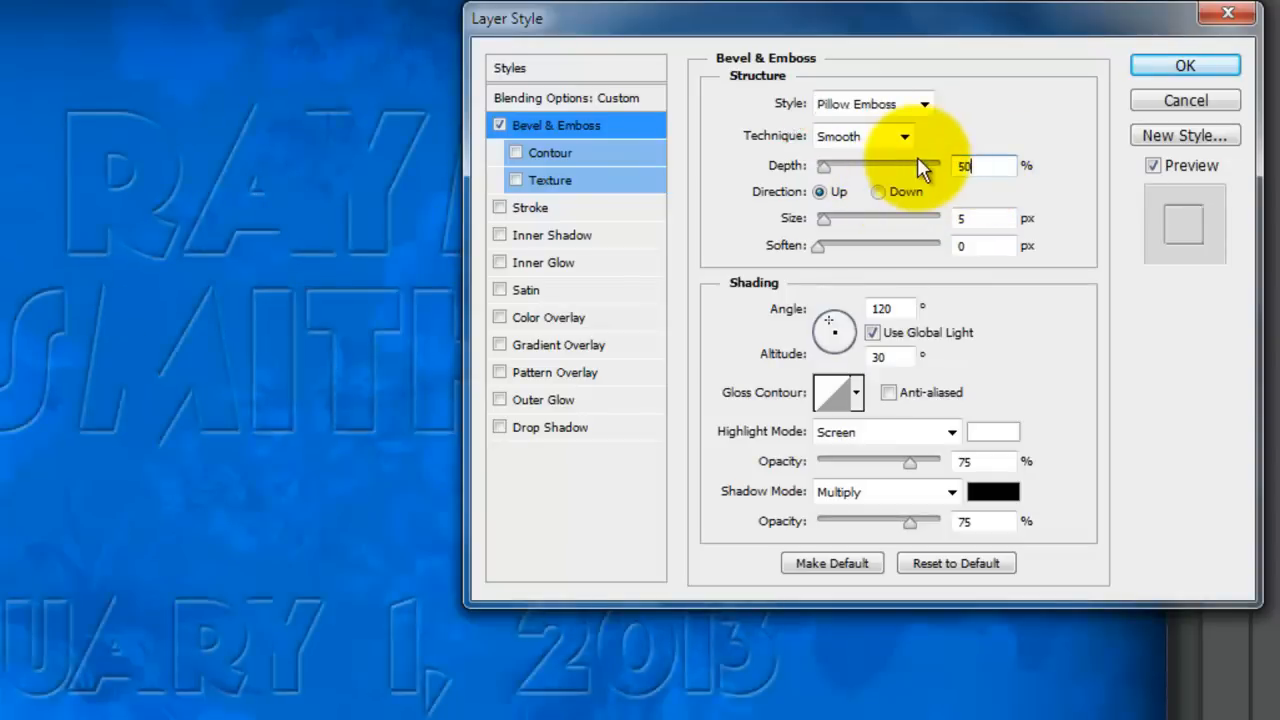
pyautogui.write('500')
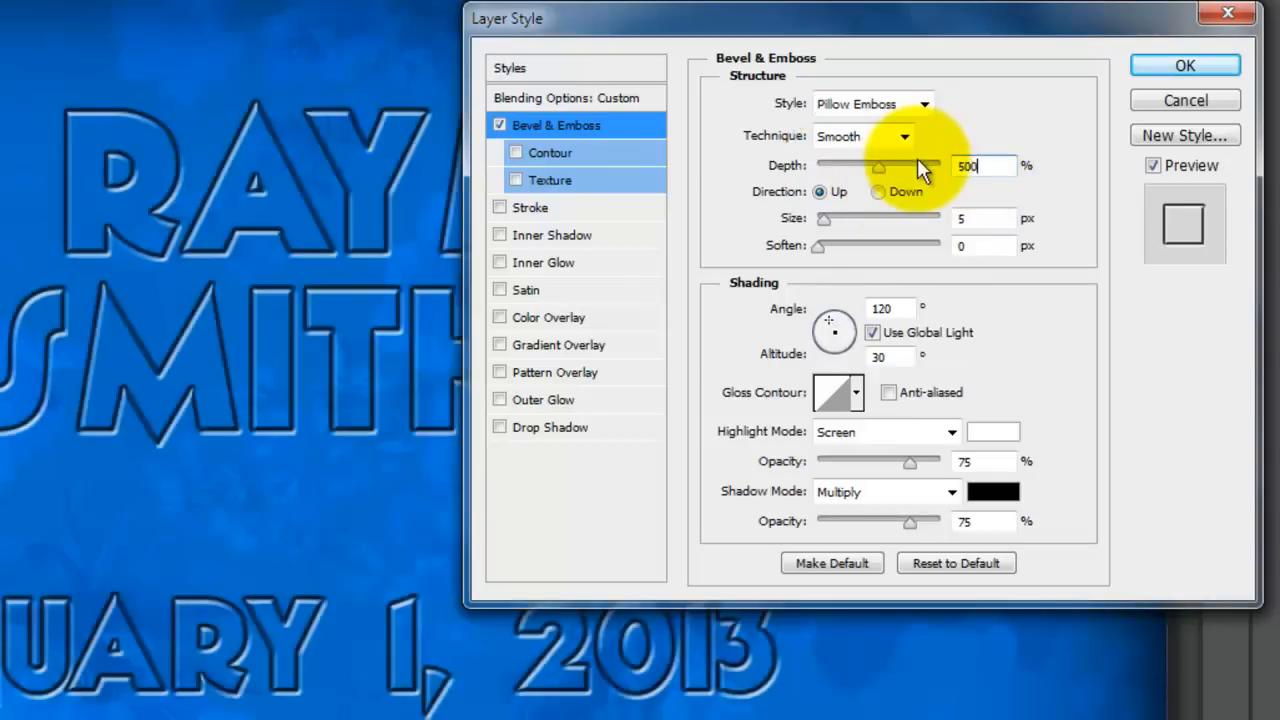
pyautogui.moveTo(956, 200)
pyautogui.write('15')
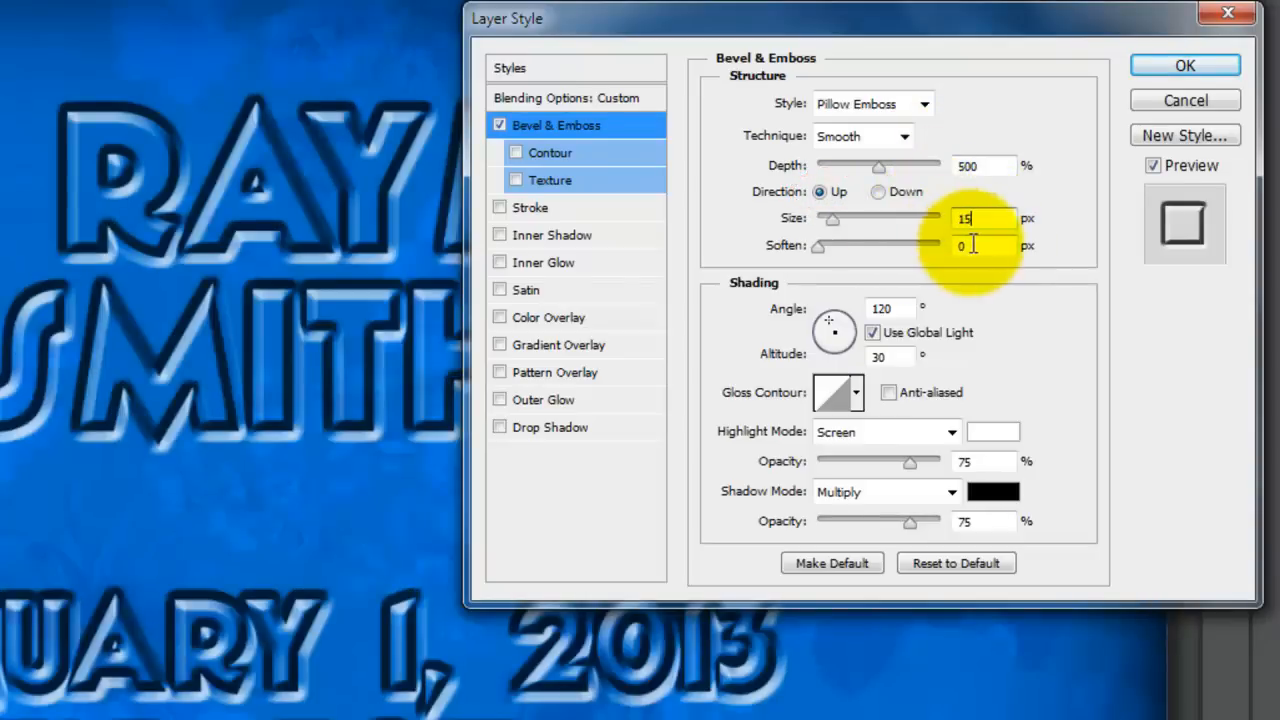
pyautogui.write('6')
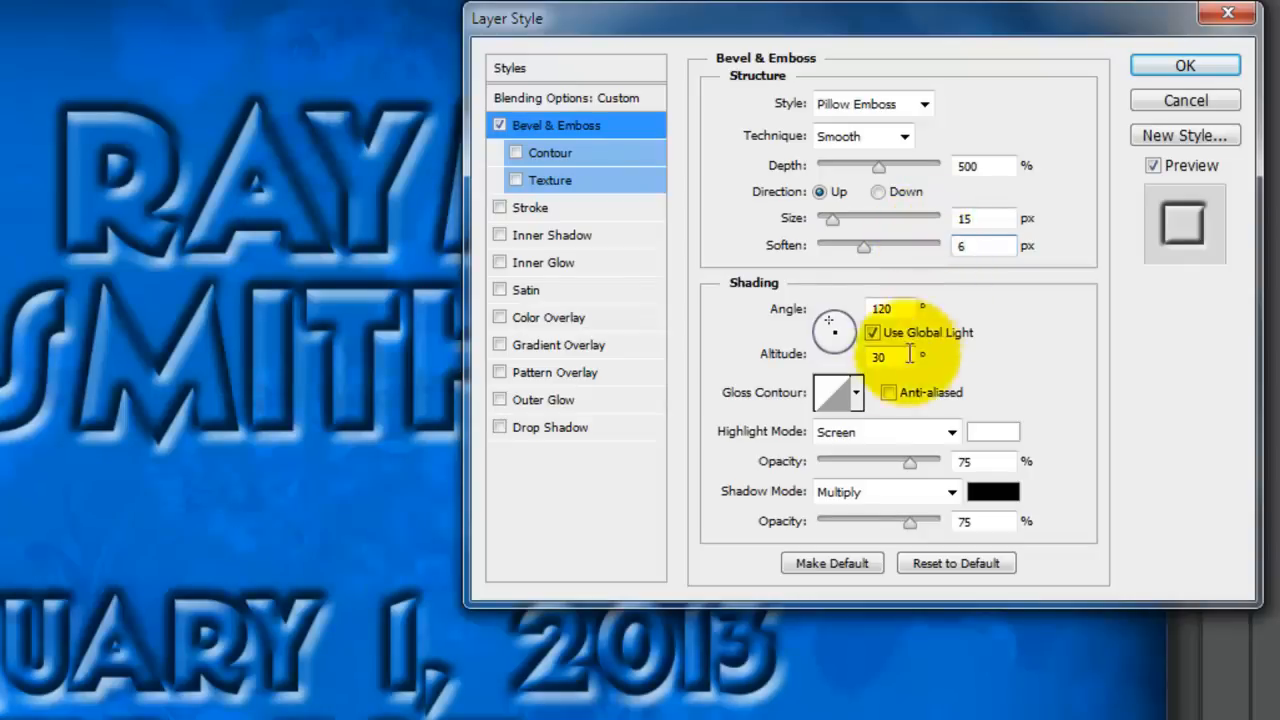
pyautogui.click(950, 432)
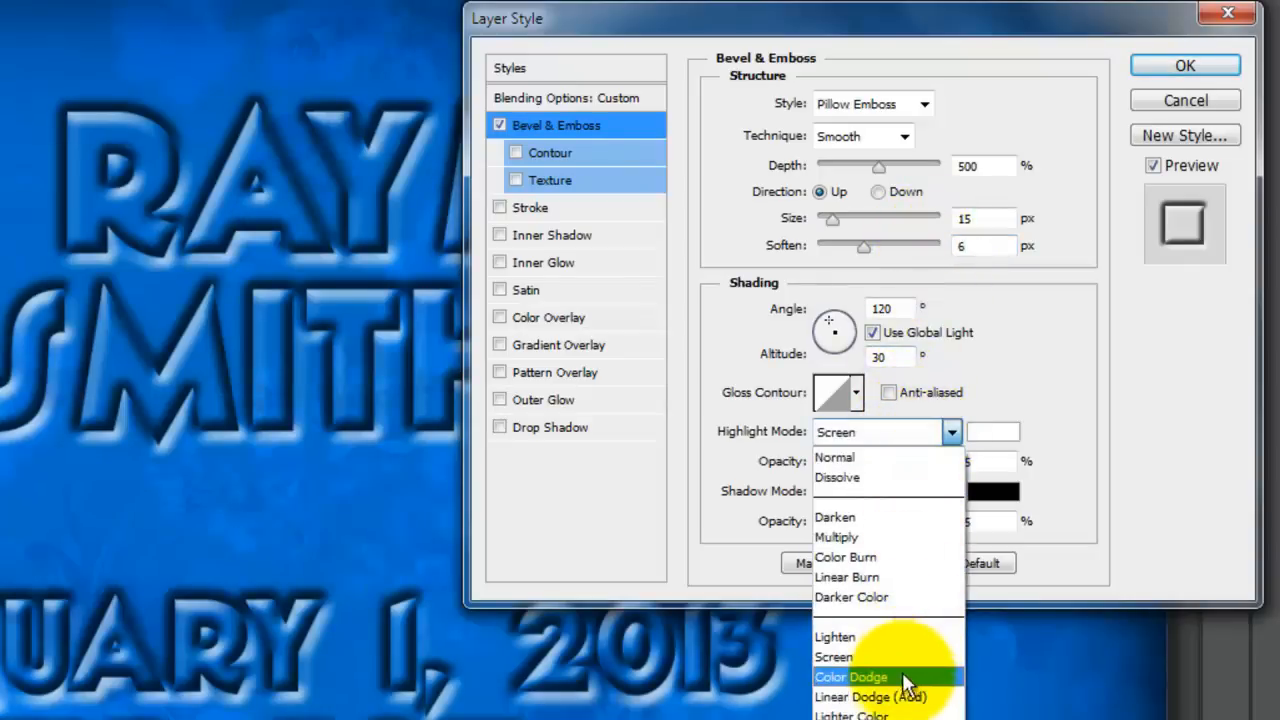
pyautogui.click(852, 676)
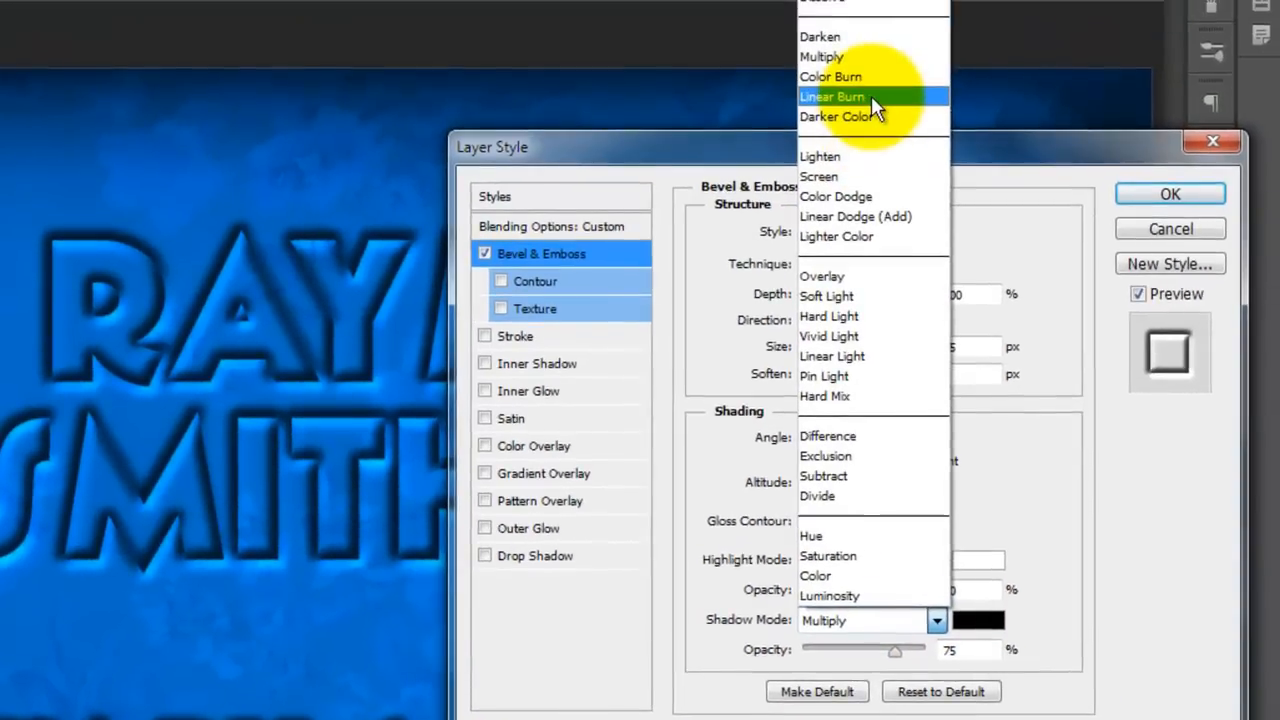
pyautogui.click(832, 96)
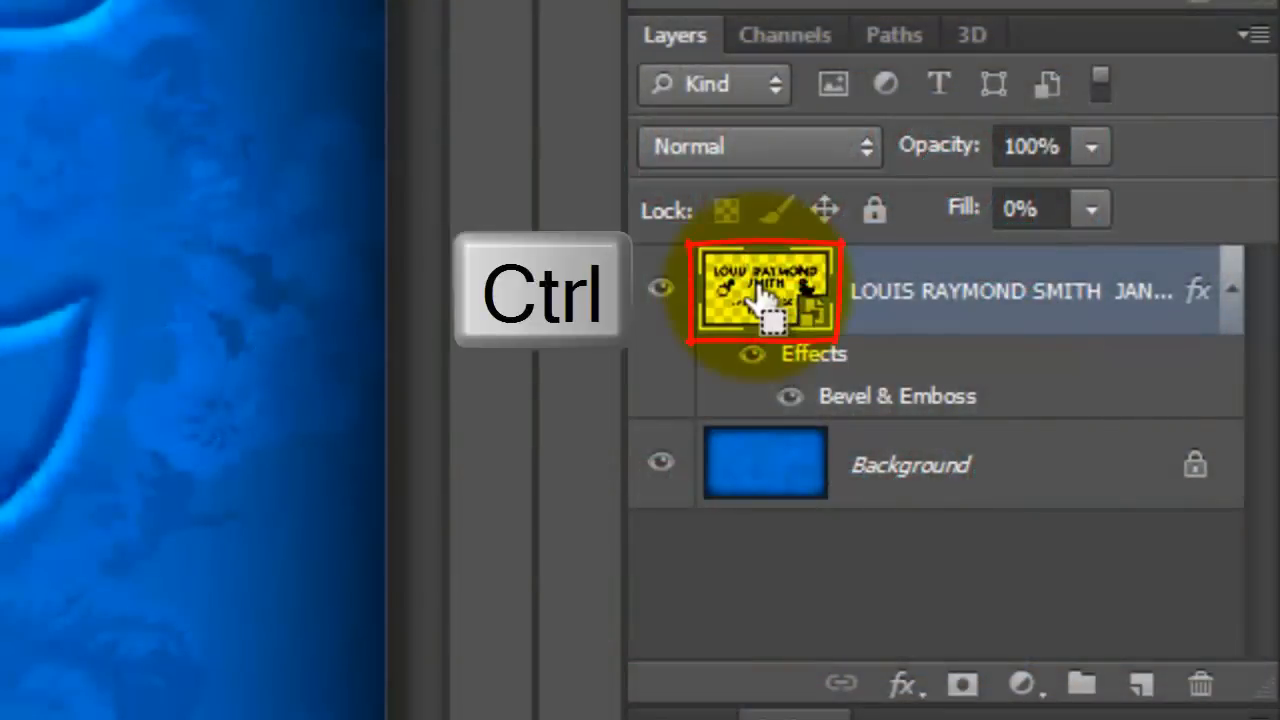
# Load the smart object's outline as a selection and add an empty STITCHES layer above it.
pyautogui.click(764, 290)
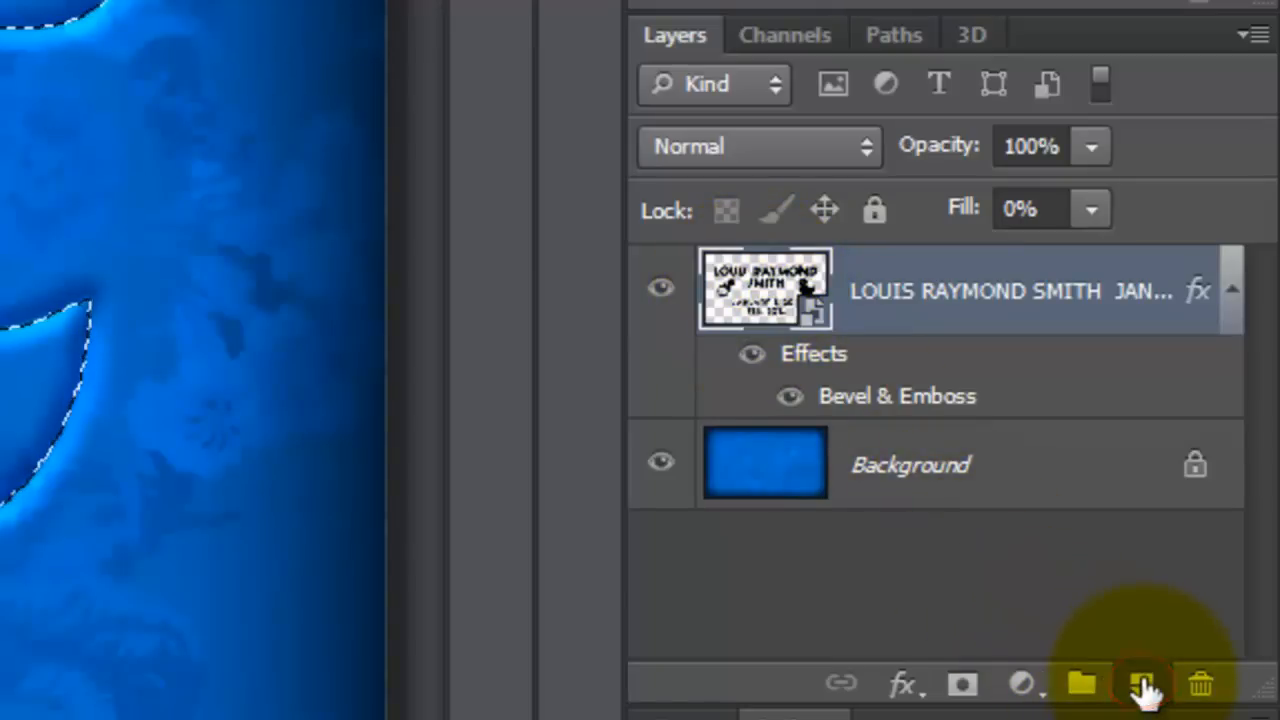
pyautogui.click(1140, 684)
pyautogui.write('STITCHES')
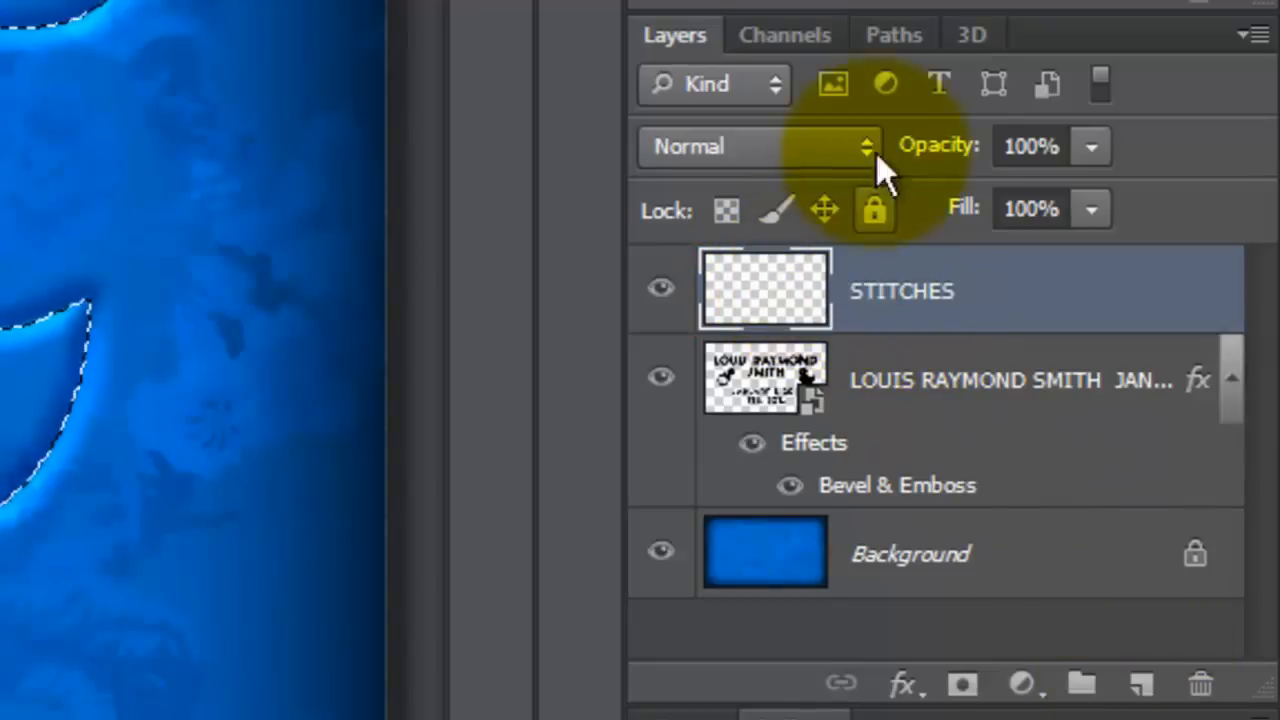
# Convert the selection into a work path at 0.5 tolerance from the Paths panel menu.
pyautogui.click(892, 34)
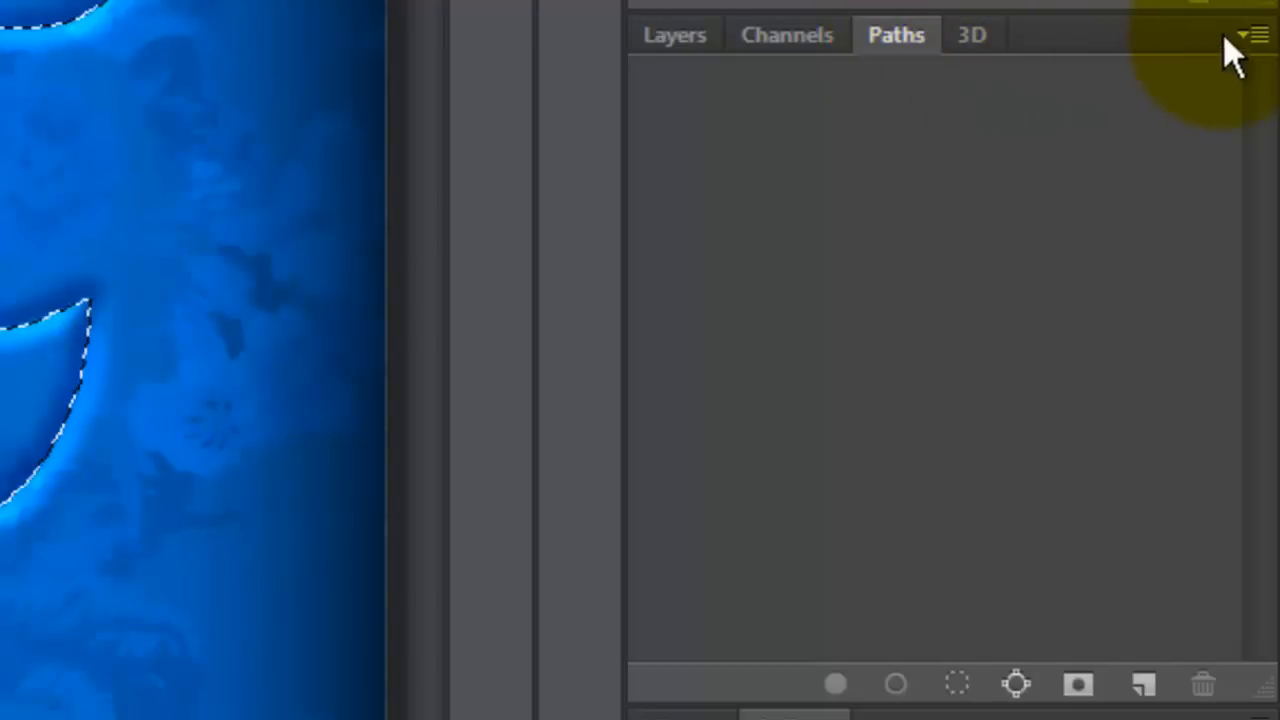
pyautogui.click(1256, 34)
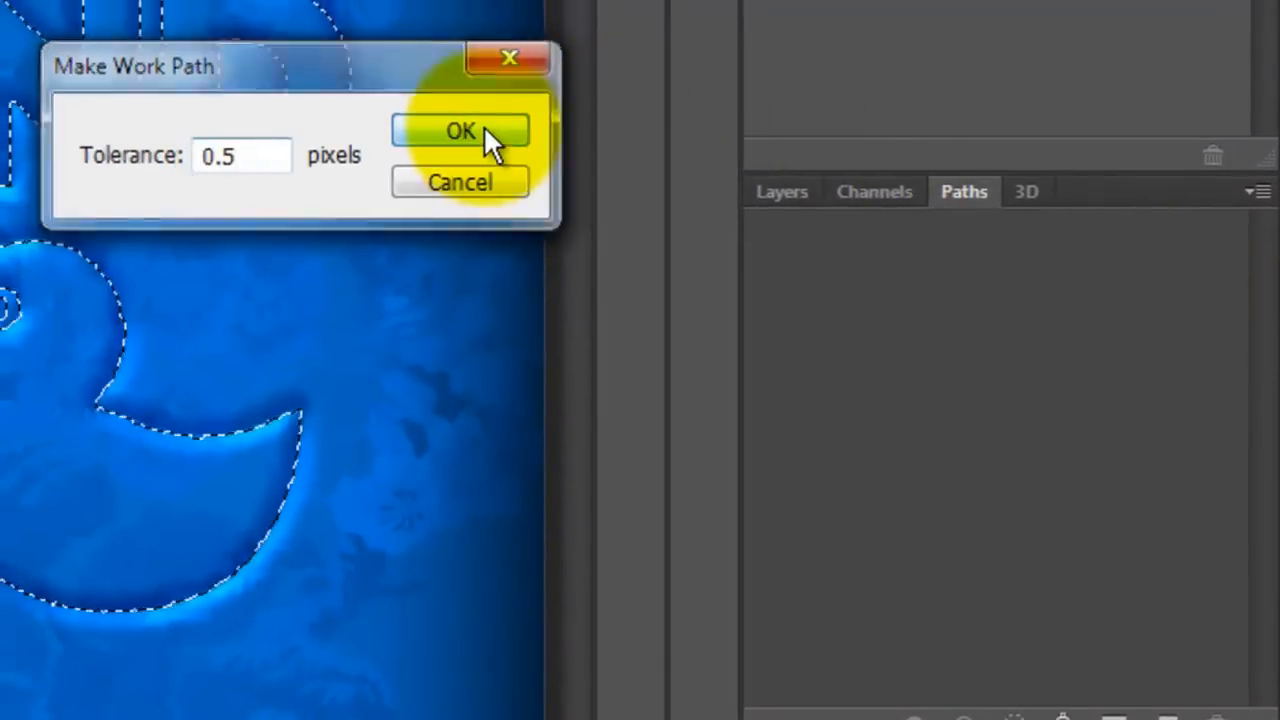
pyautogui.click(460, 132)
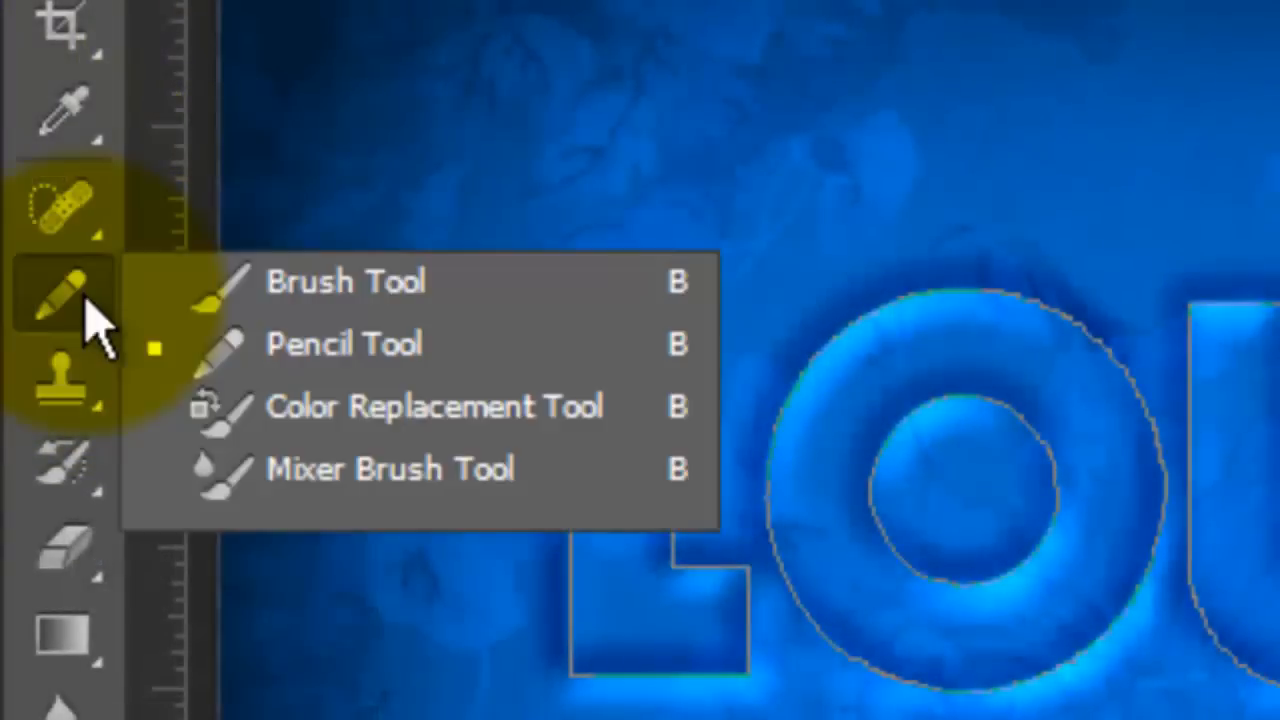
# Load the stitch_by_boyingopaw set into the Pencil tool, replacing the defaults, at 3 px size.
pyautogui.click(344, 344)
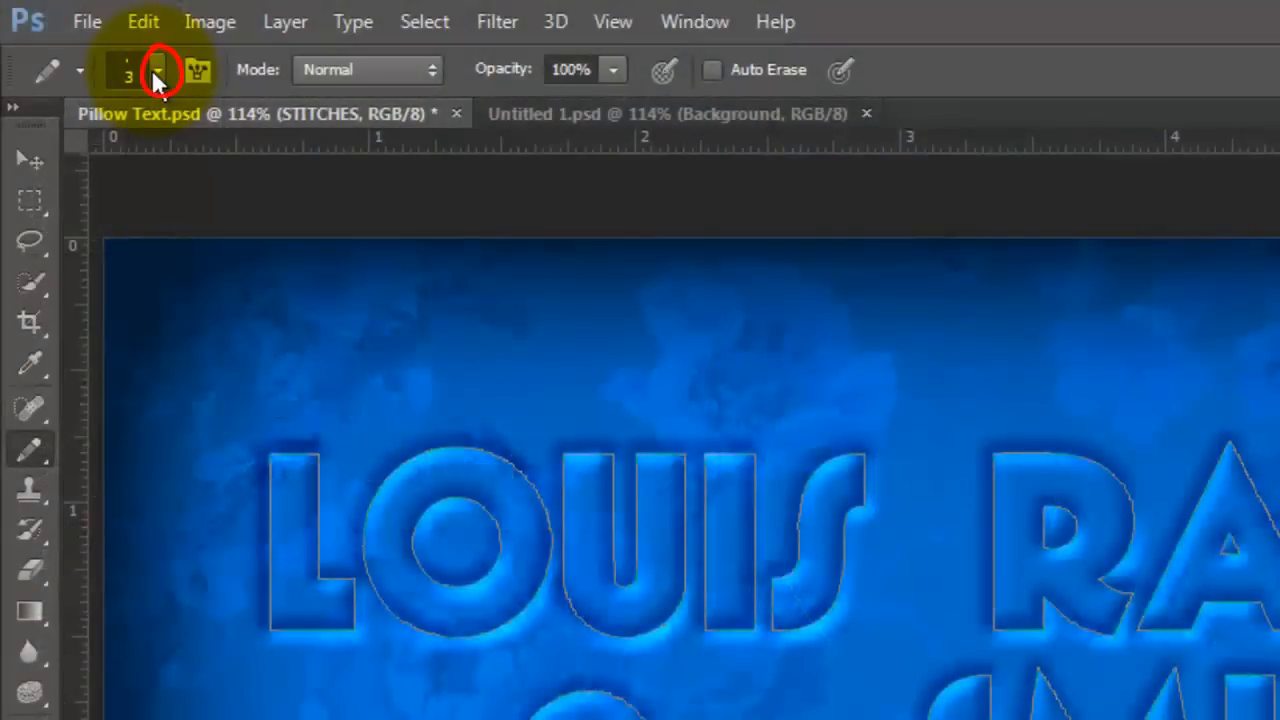
pyautogui.click(156, 70)
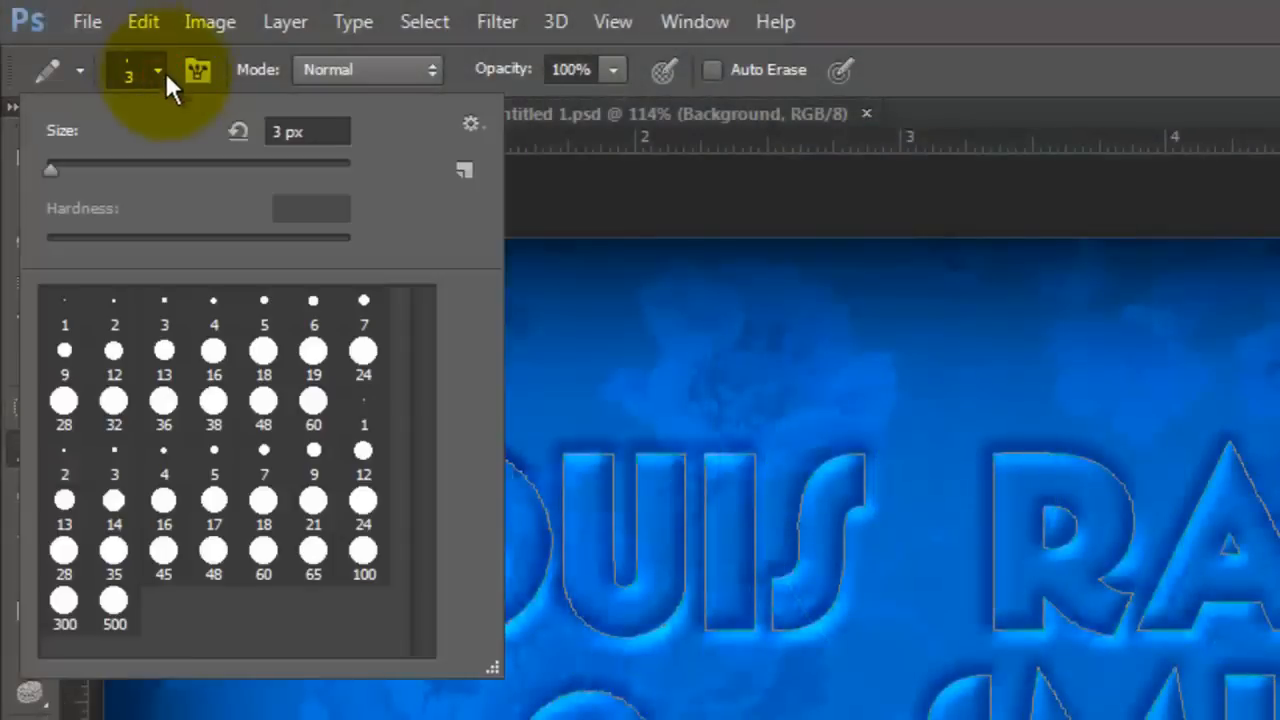
pyautogui.click(472, 124)
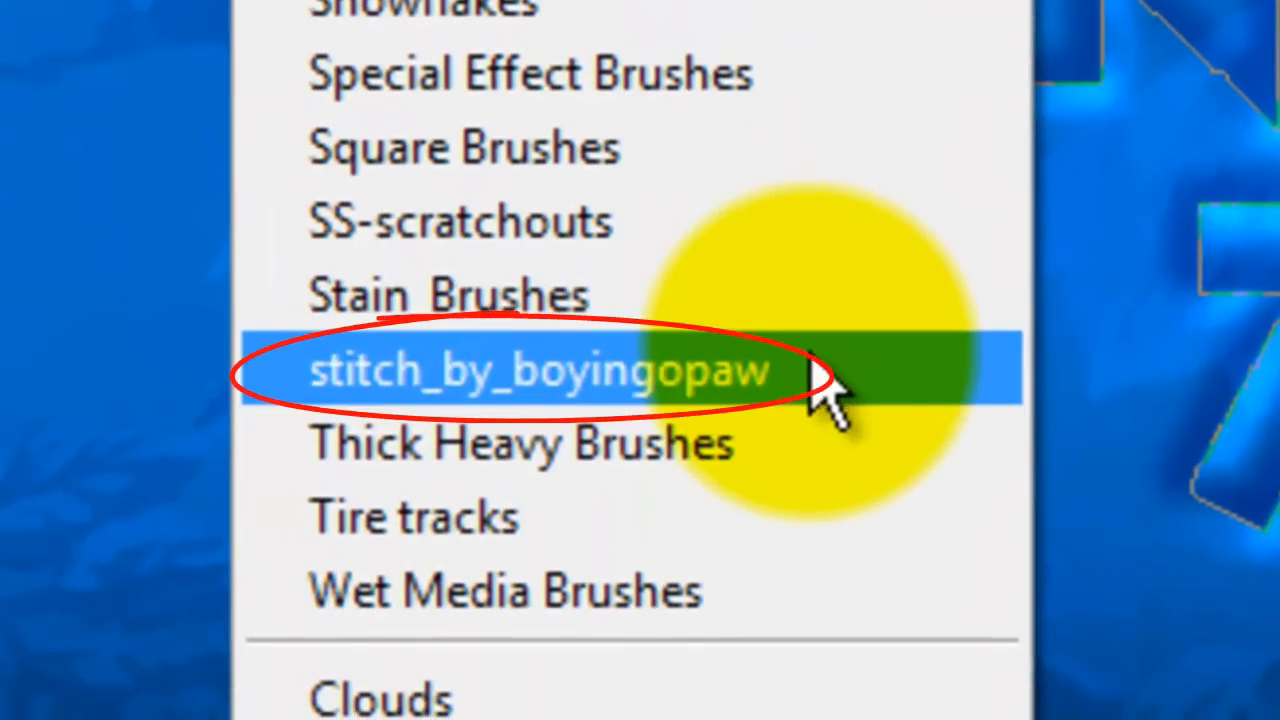
pyautogui.click(540, 370)
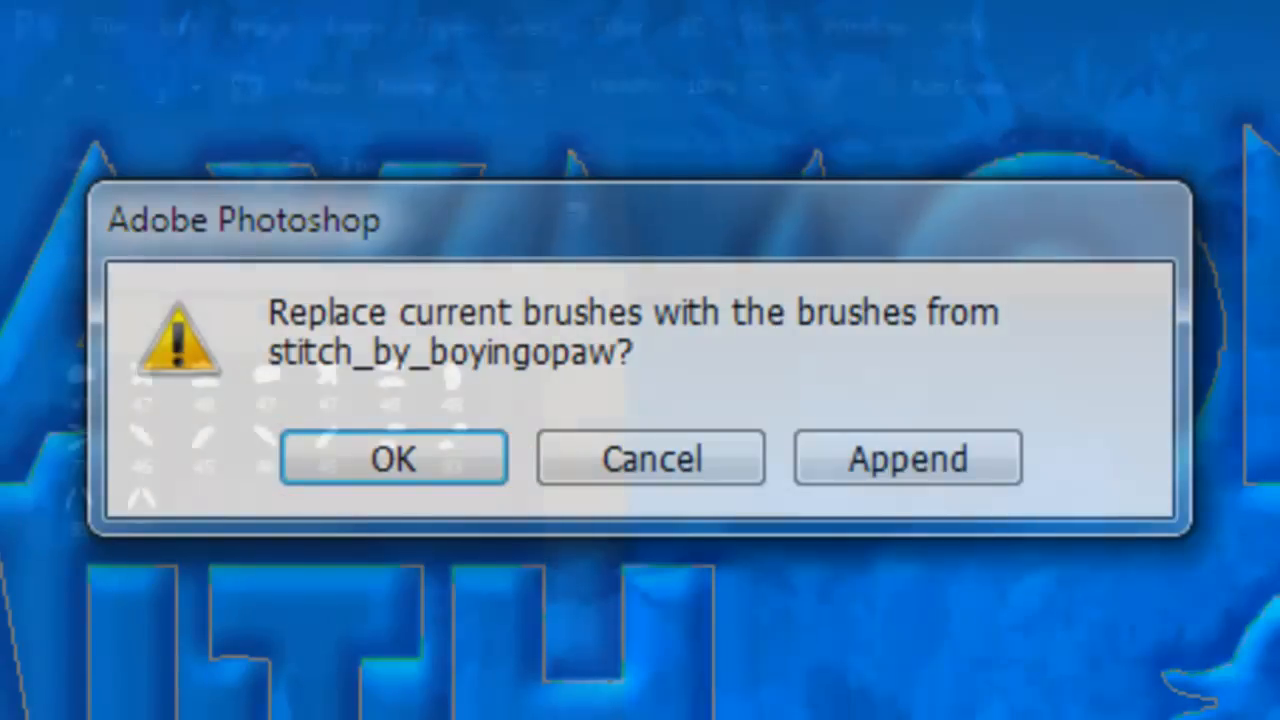
pyautogui.click(392, 458)
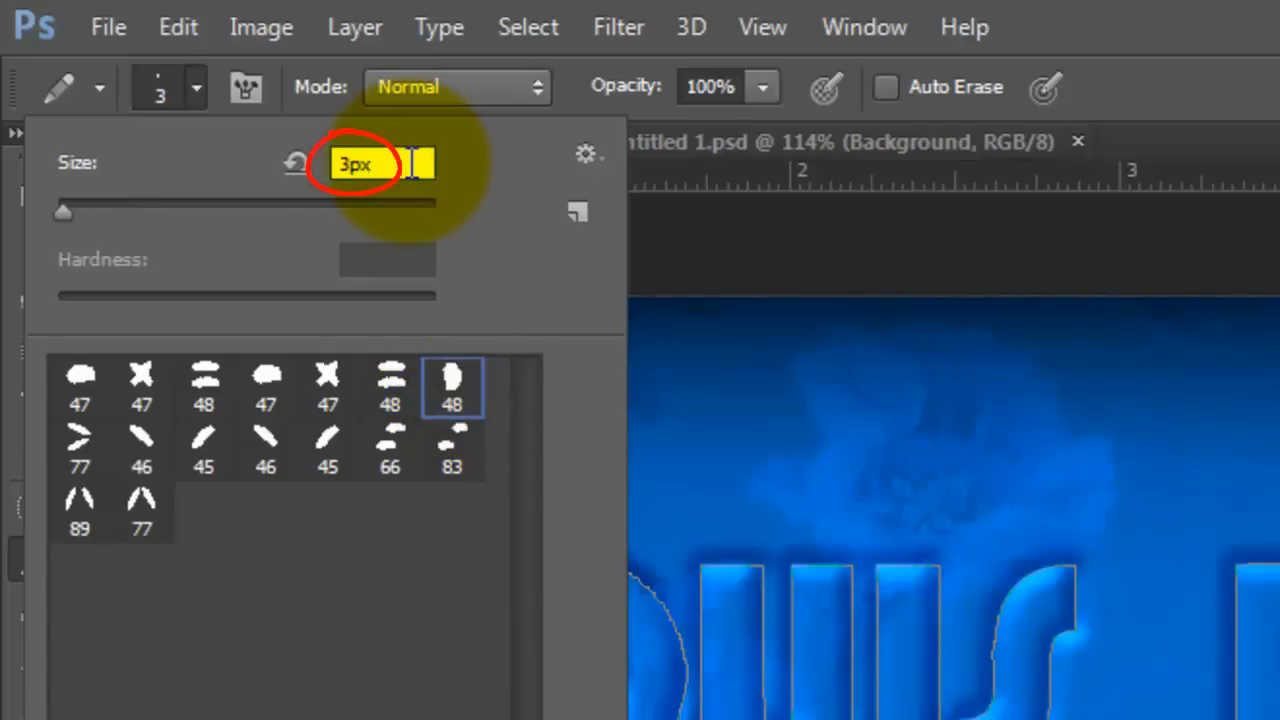
pyautogui.press('f5')
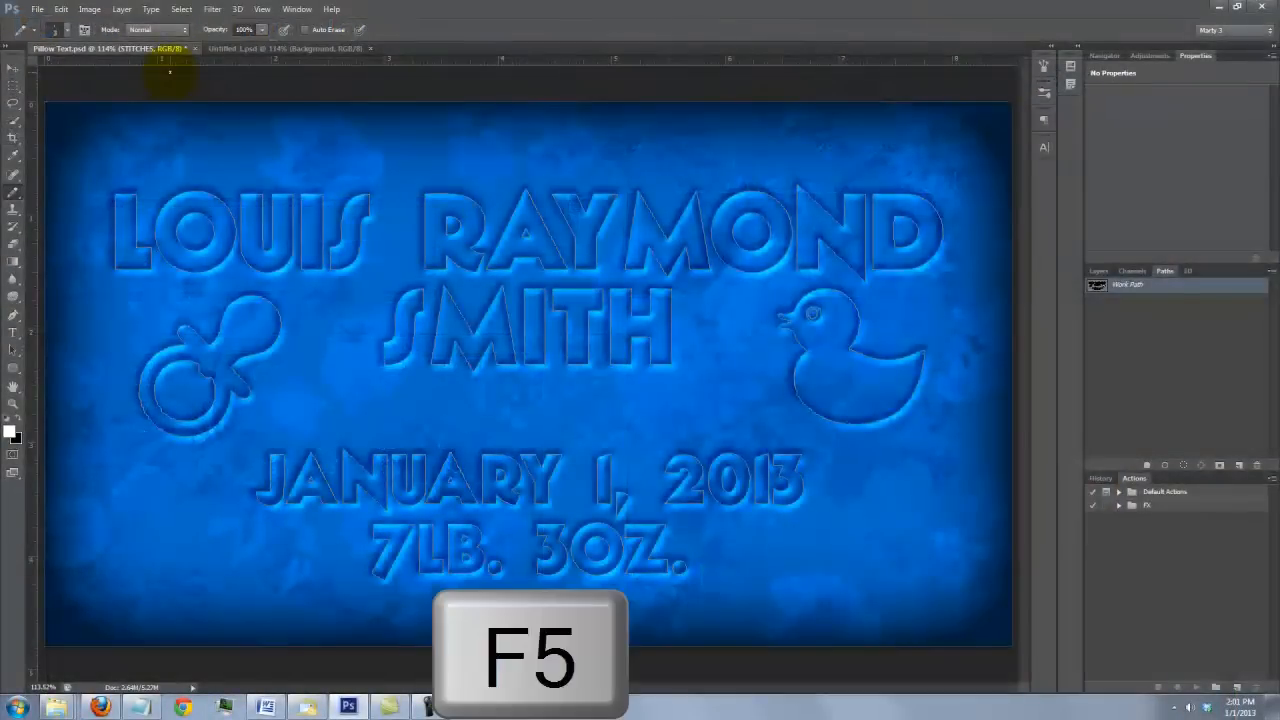
# Raise the brush spacing to 350% and set Angle Jitter Control to Direction in Shape Dynamics.
pyautogui.press('f5')
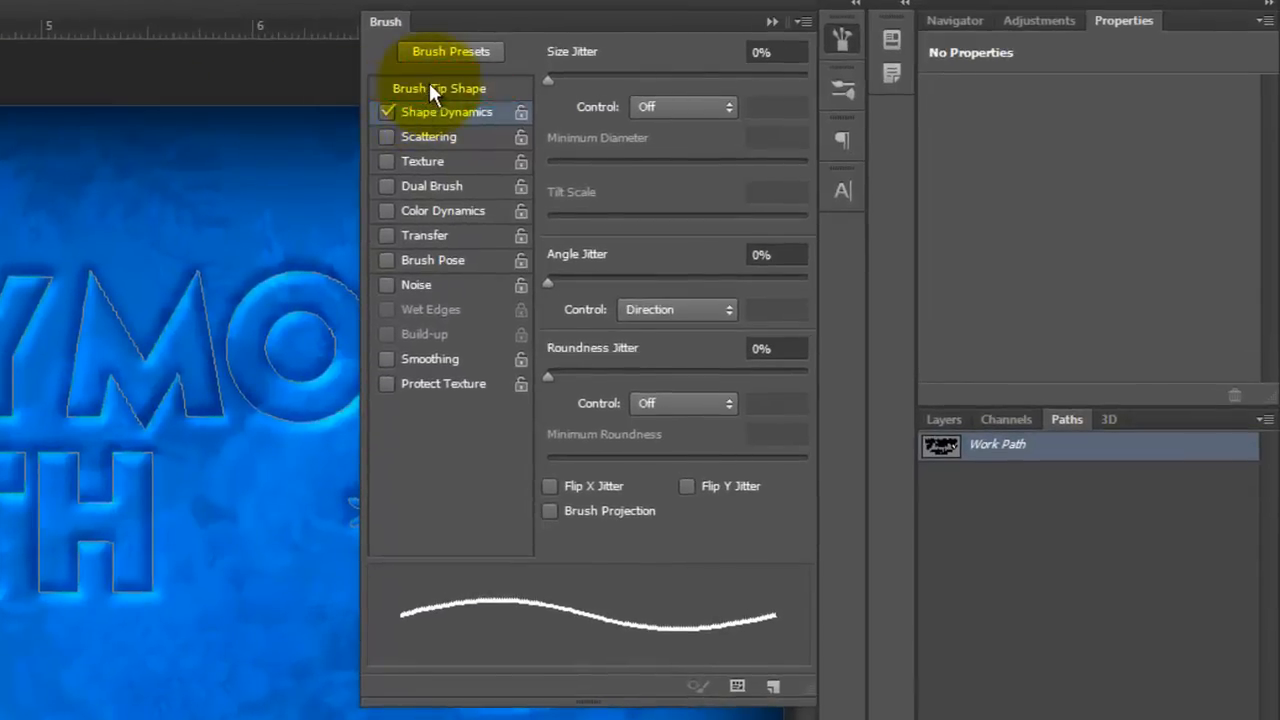
pyautogui.click(440, 88)
pyautogui.write('350')
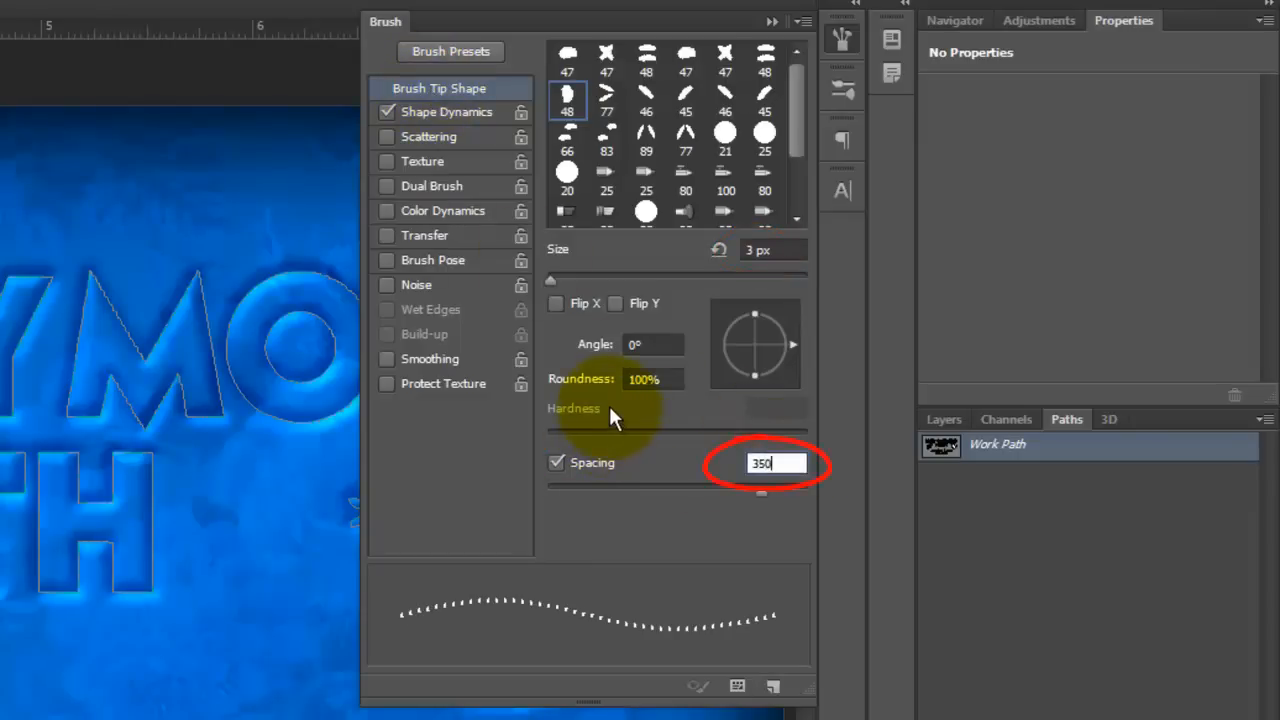
pyautogui.click(448, 112)
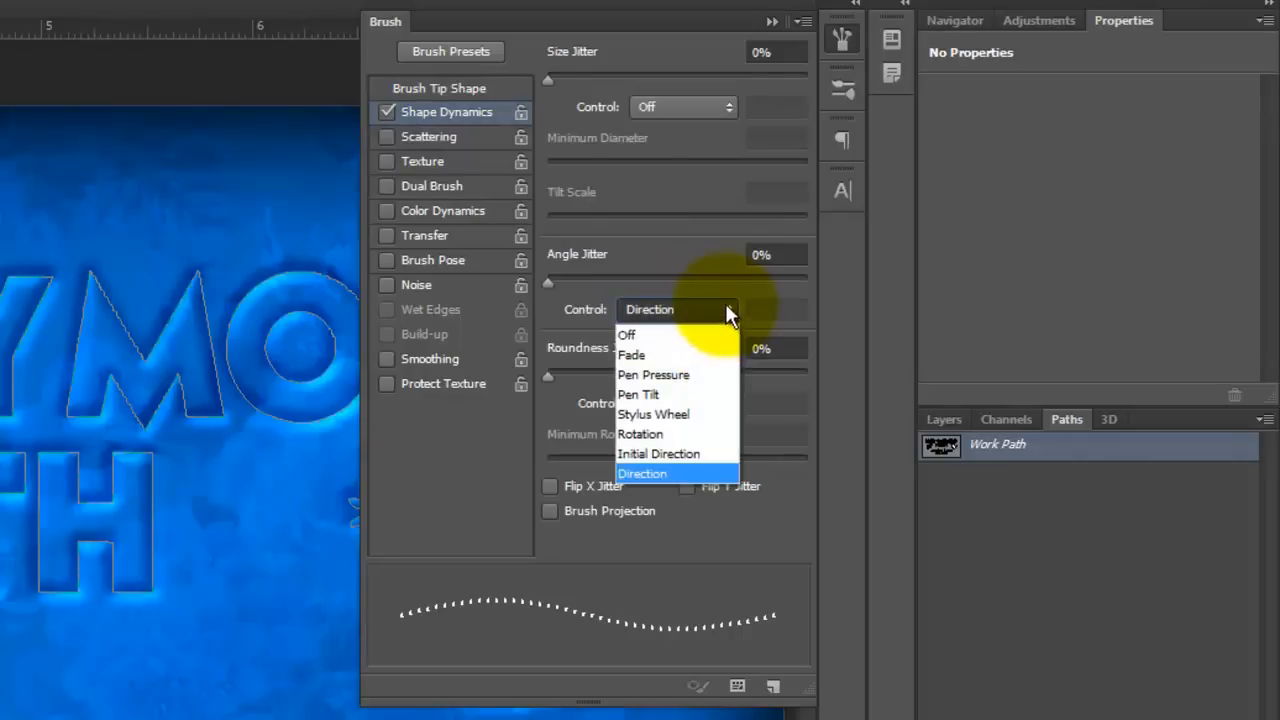
pyautogui.click(642, 472)
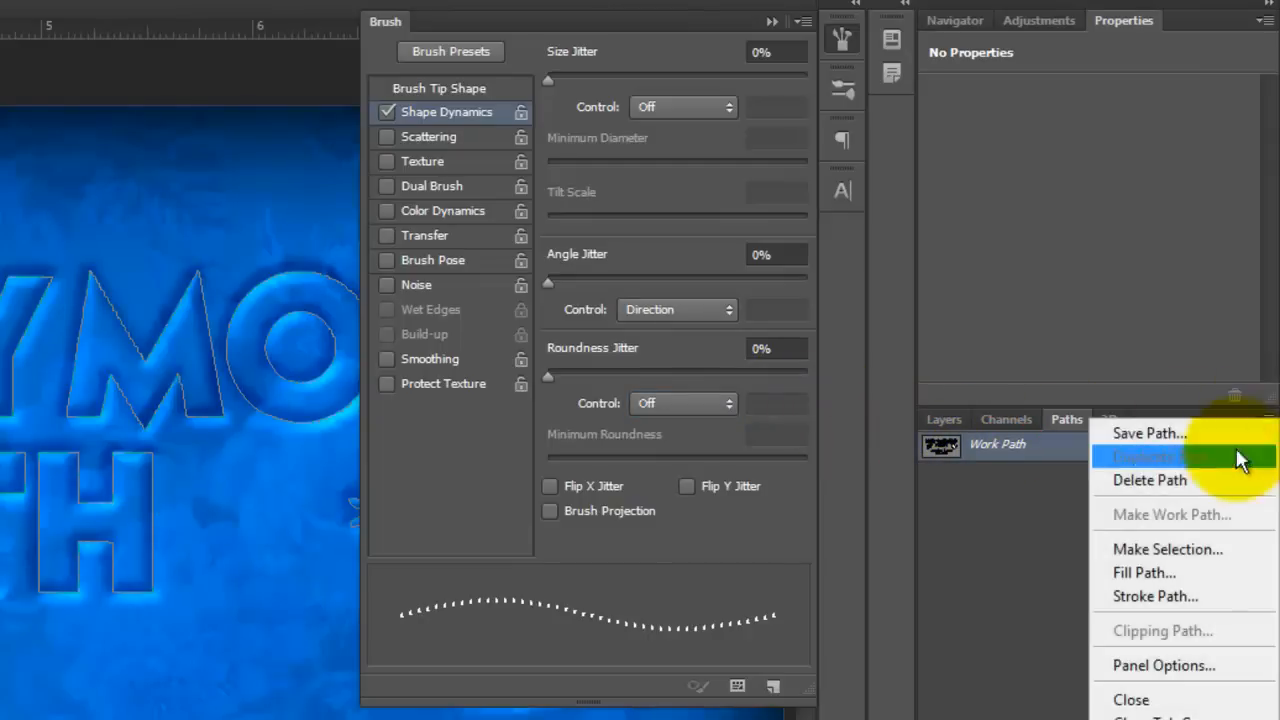
# Stroke the work path with the Pencil to add white dotted stitch outlines, then dismiss the brush settings.
pyautogui.click(1154, 596)
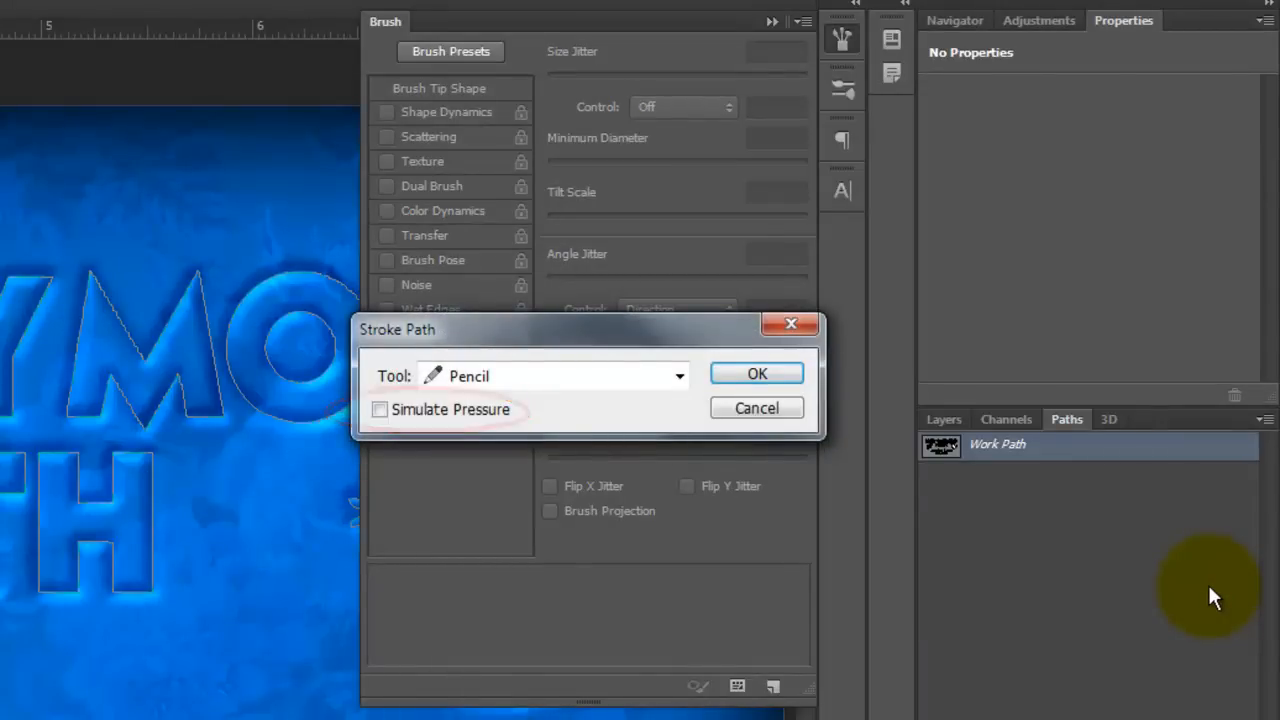
pyautogui.click(756, 374)
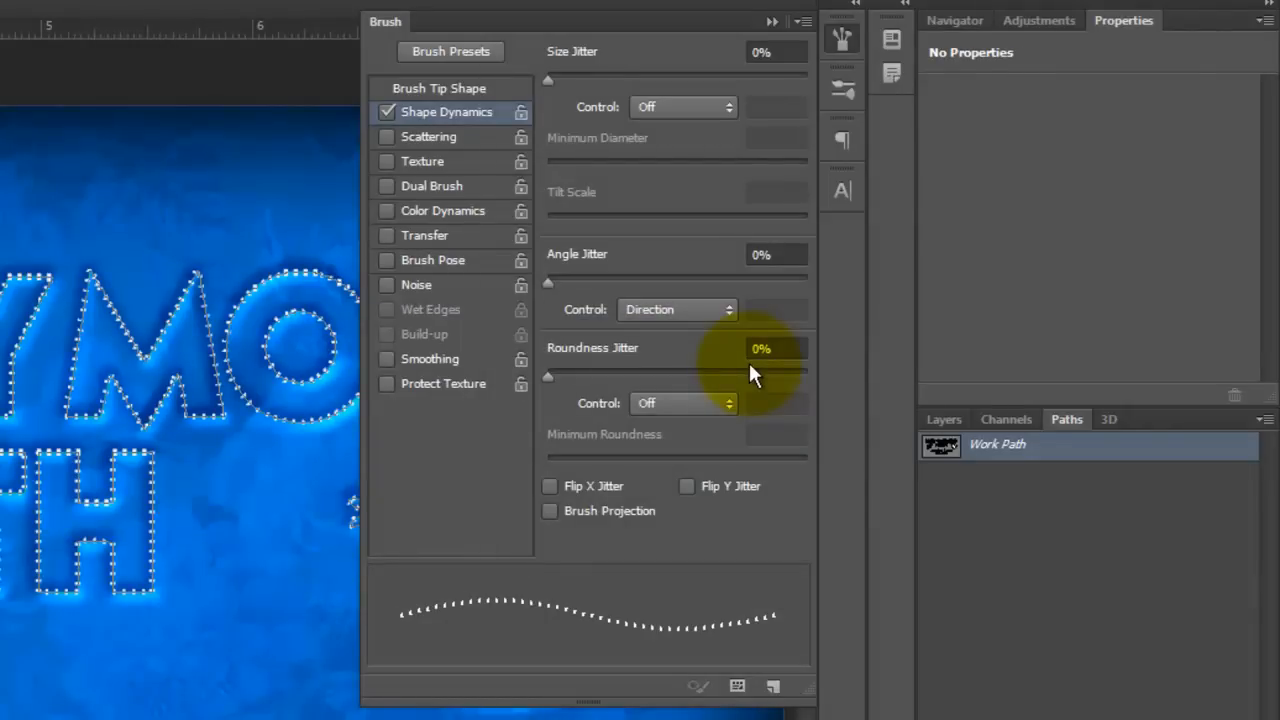
pyautogui.moveTo(952, 496)
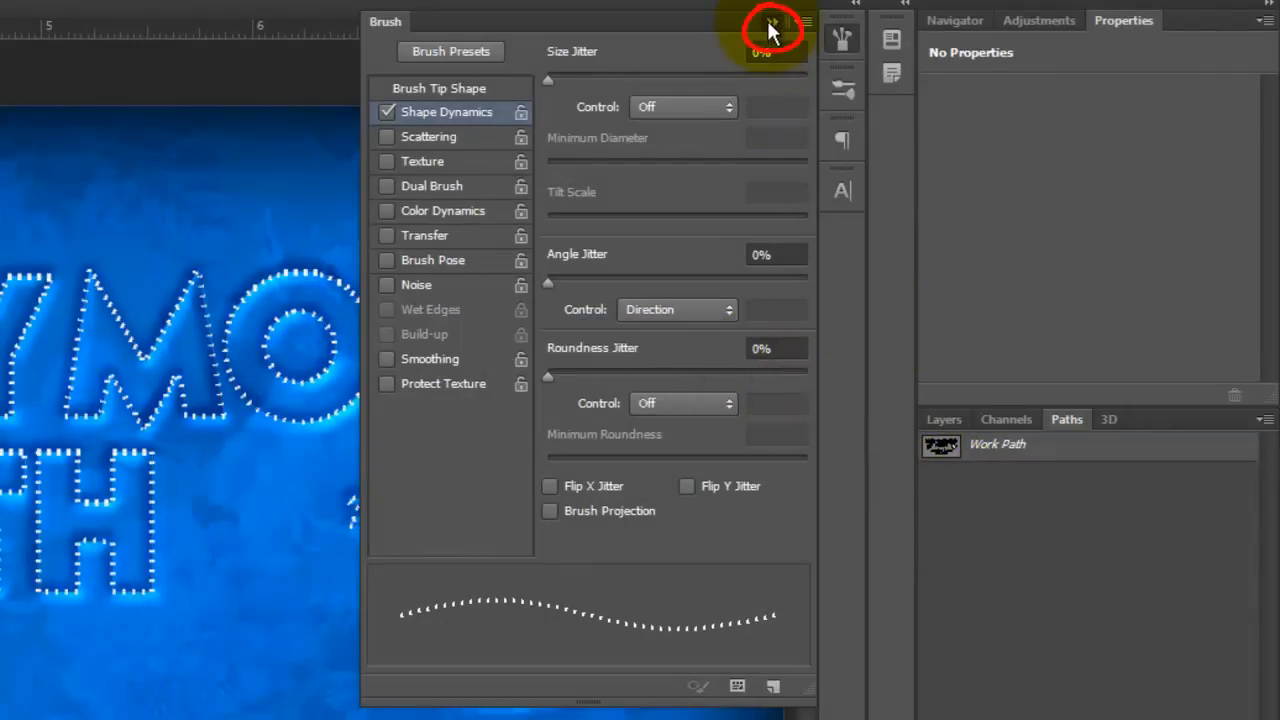
pyautogui.click(772, 22)
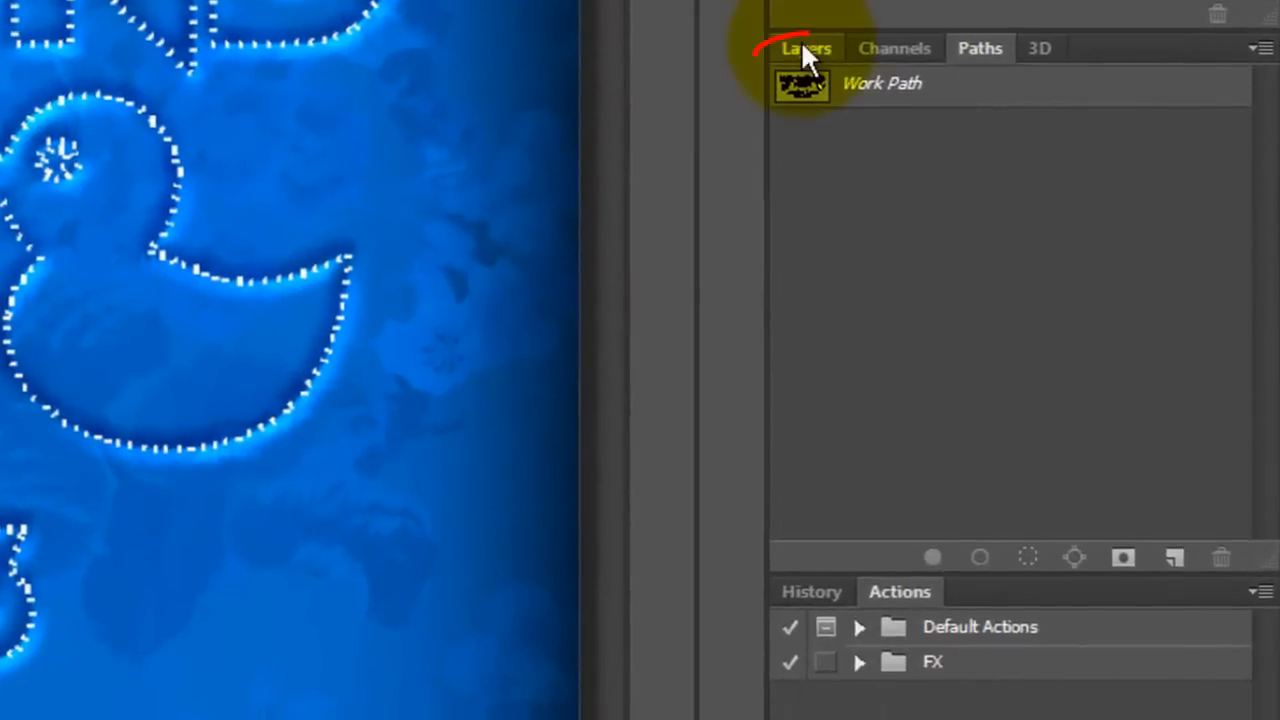
# Return to the Layers panel and browse the blend mode choices above the embossed smart object.
pyautogui.click(806, 48)
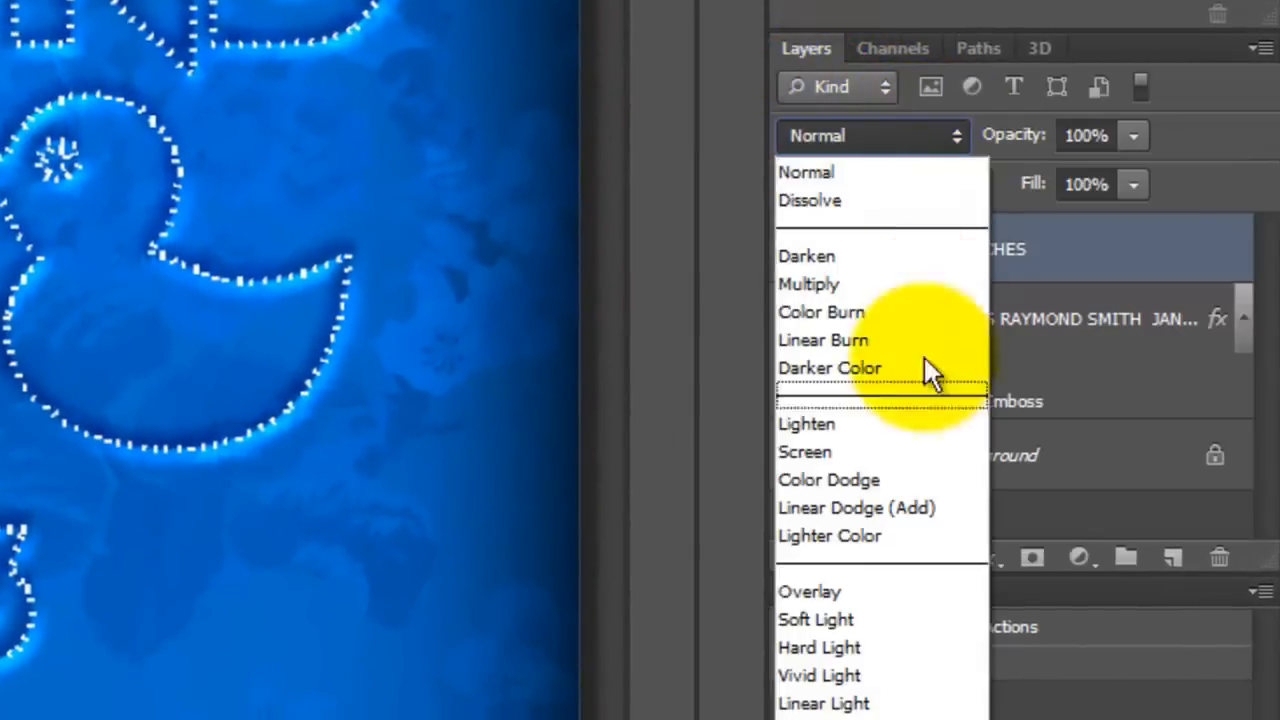
pyautogui.click(816, 620)
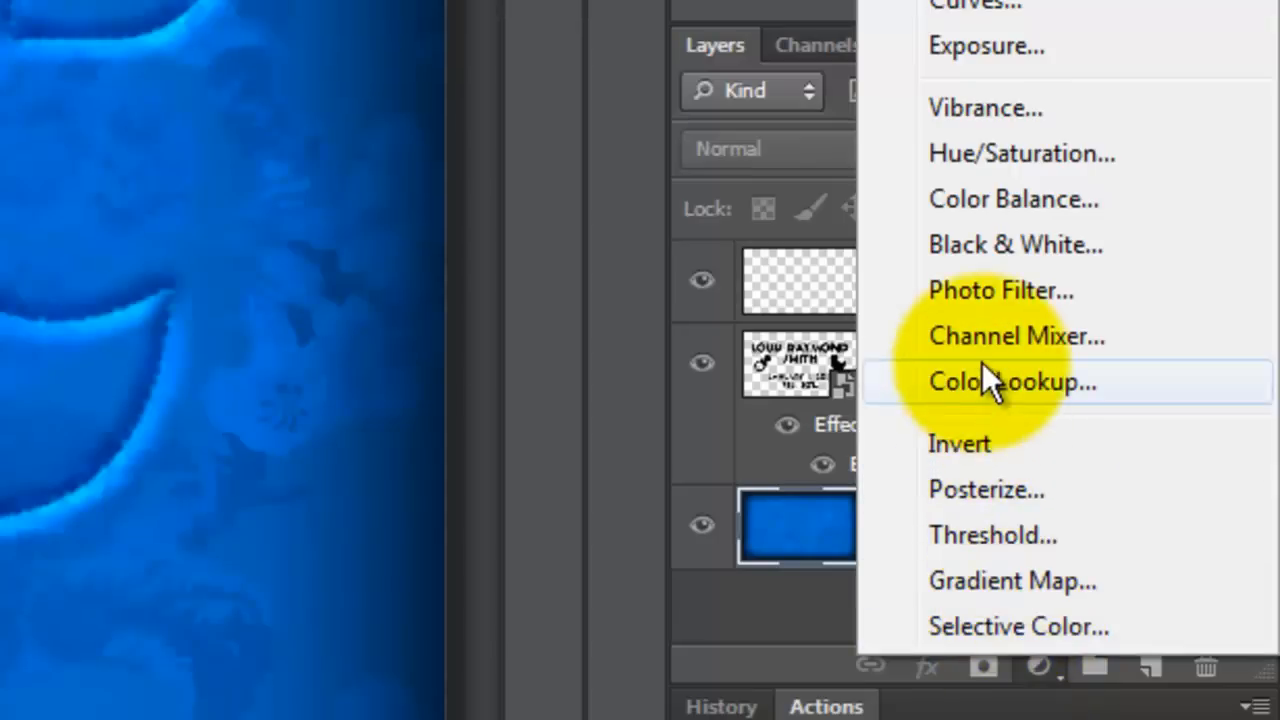
# Add a Channel Mixer adjustment, mix the Red output channel to turn the announcement pink, then switch to Blue.
pyautogui.click(1016, 336)
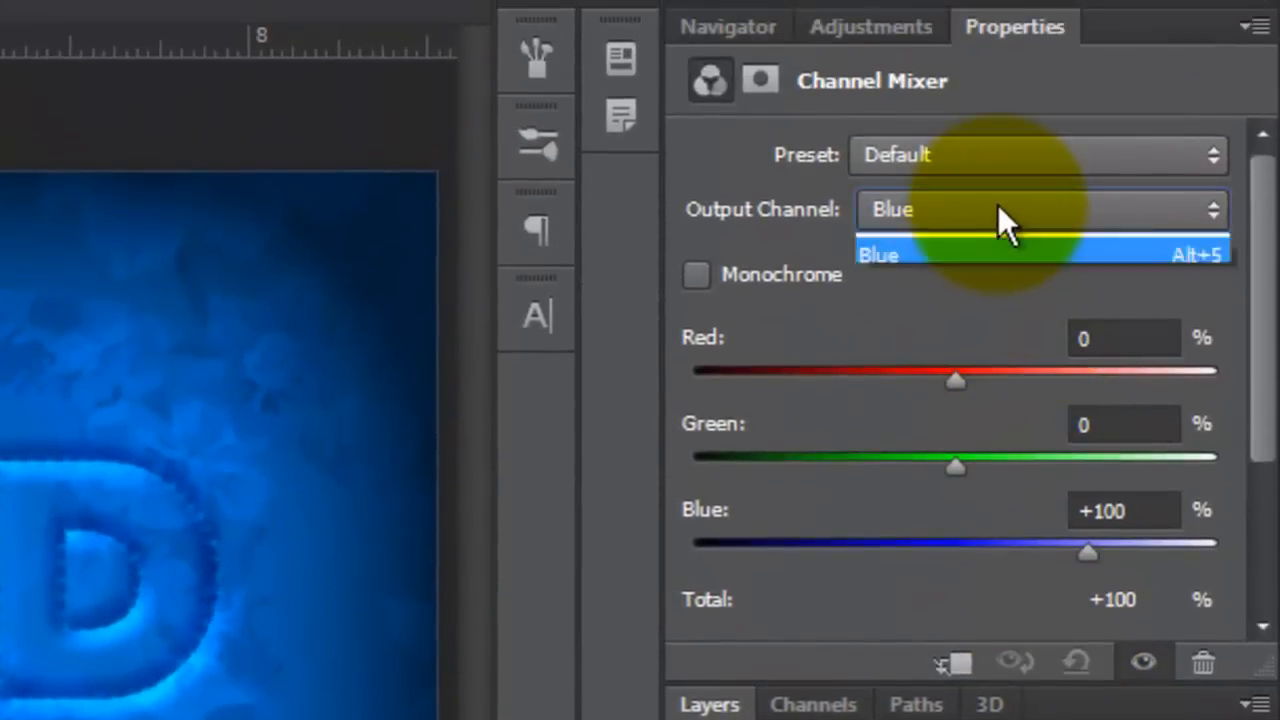
pyautogui.click(1040, 210)
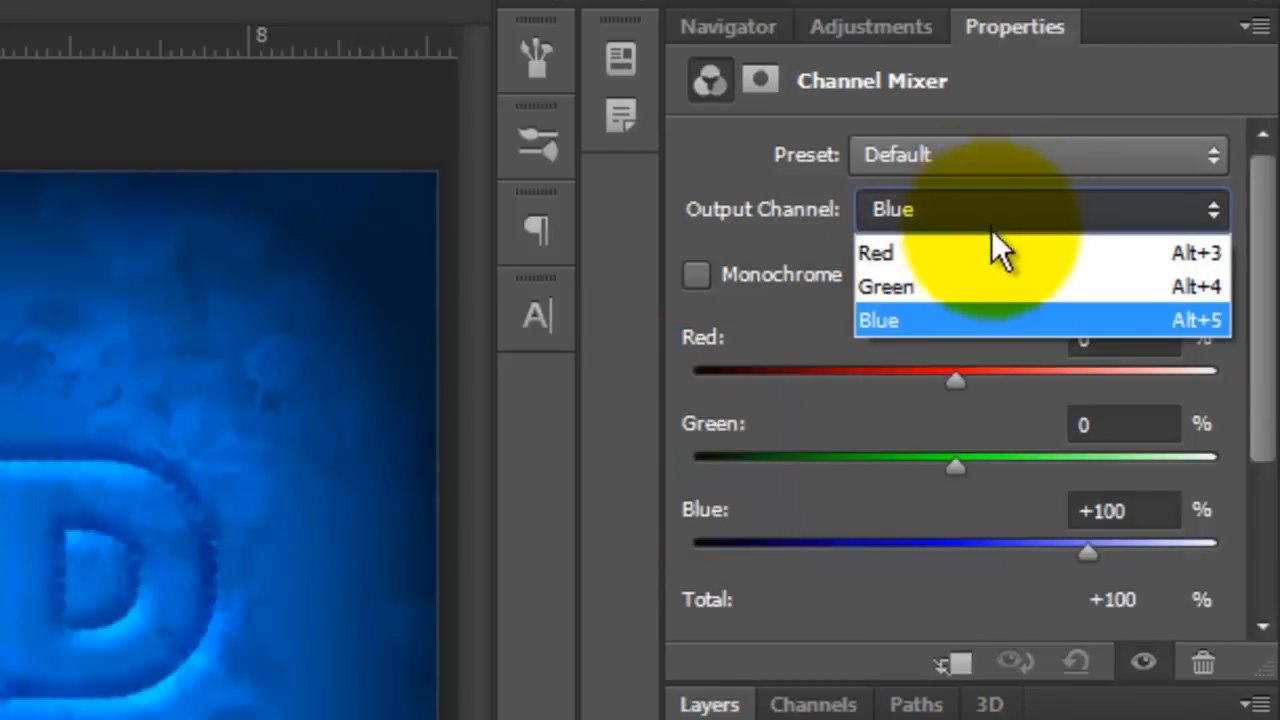
pyautogui.click(876, 252)
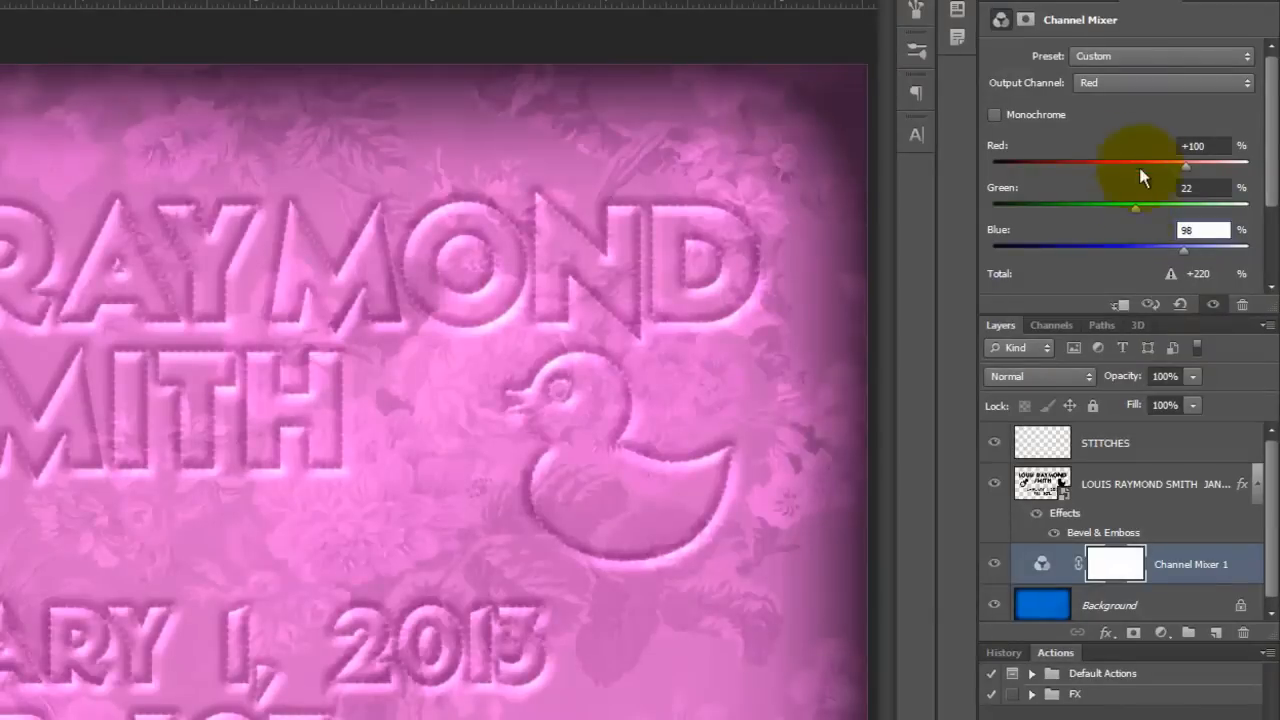
pyautogui.click(1162, 82)
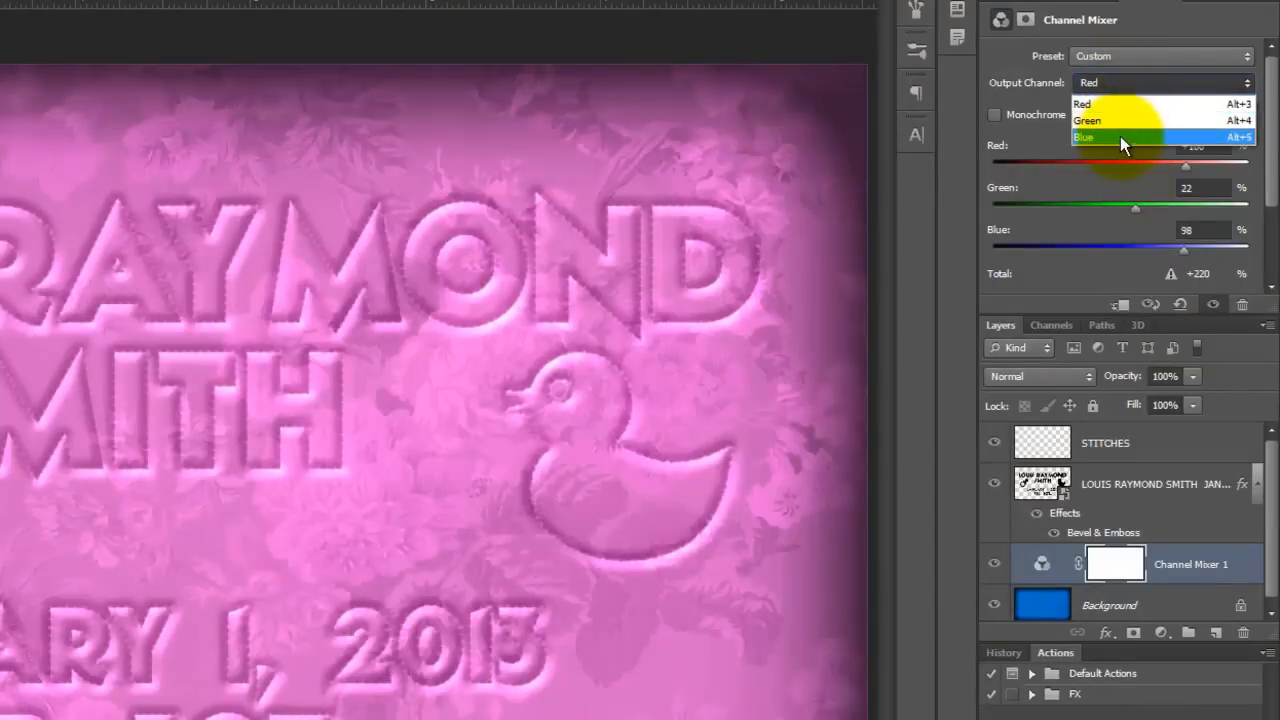
pyautogui.click(1084, 136)
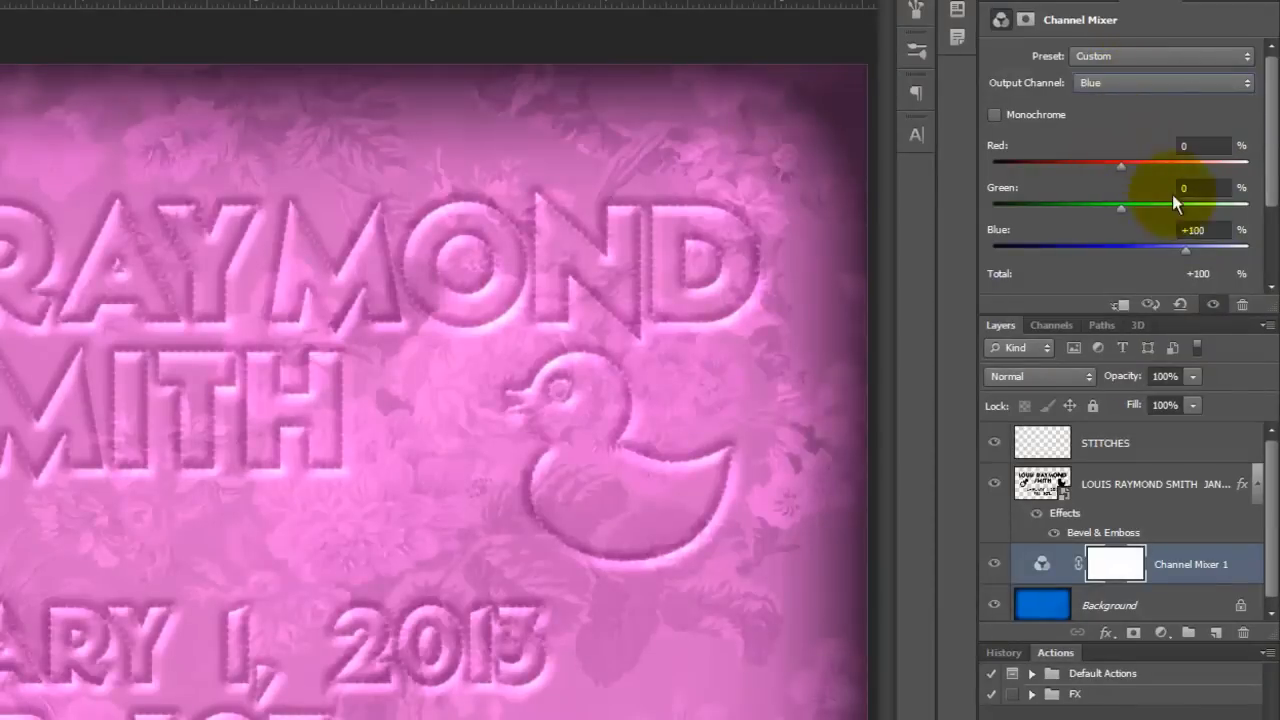